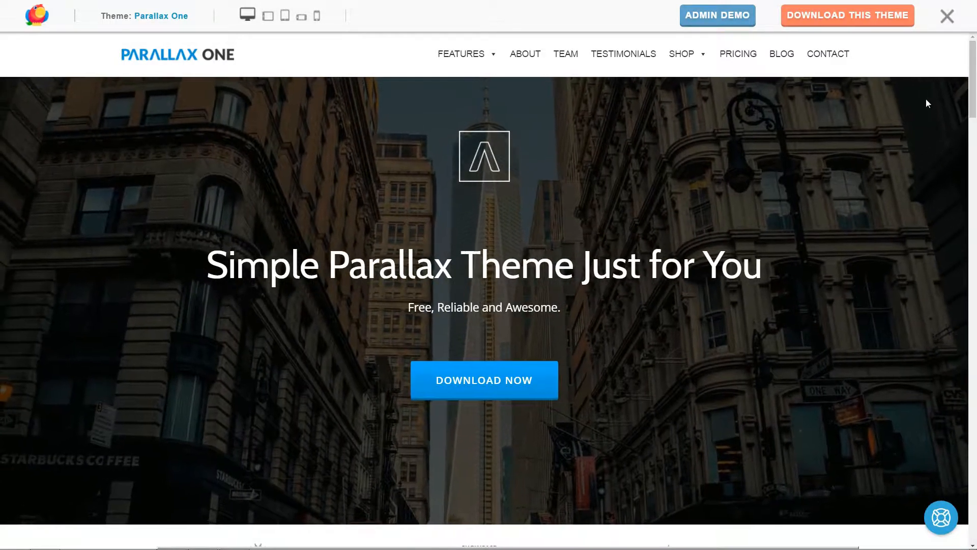
- Scroll through the Parallax One live demo and head to the theme's download page
scroll(down, 3)
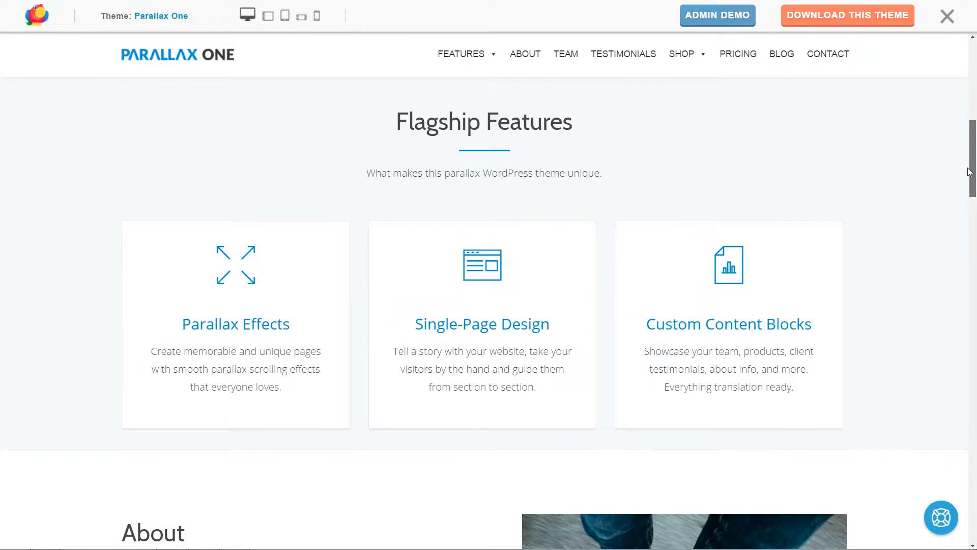
scroll(down, 3)
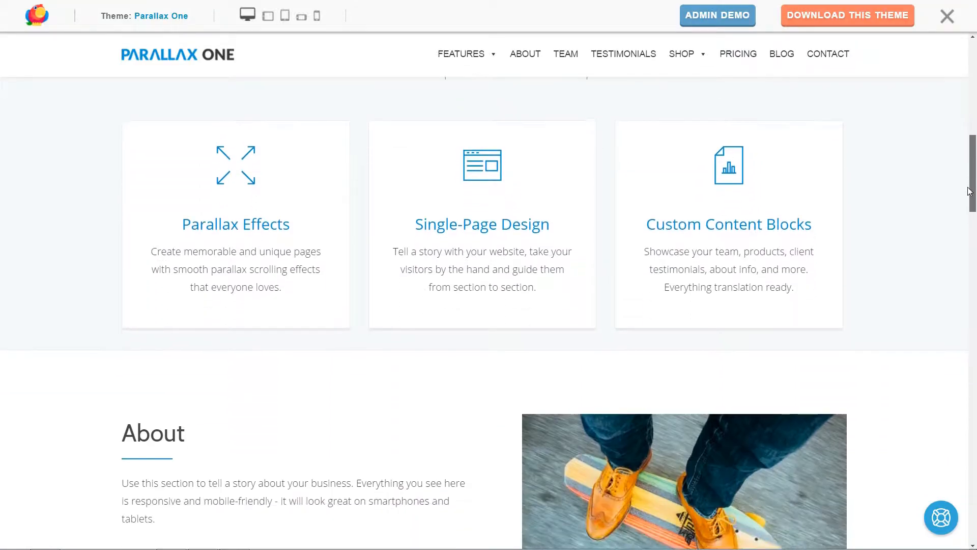
scroll(down, 3)
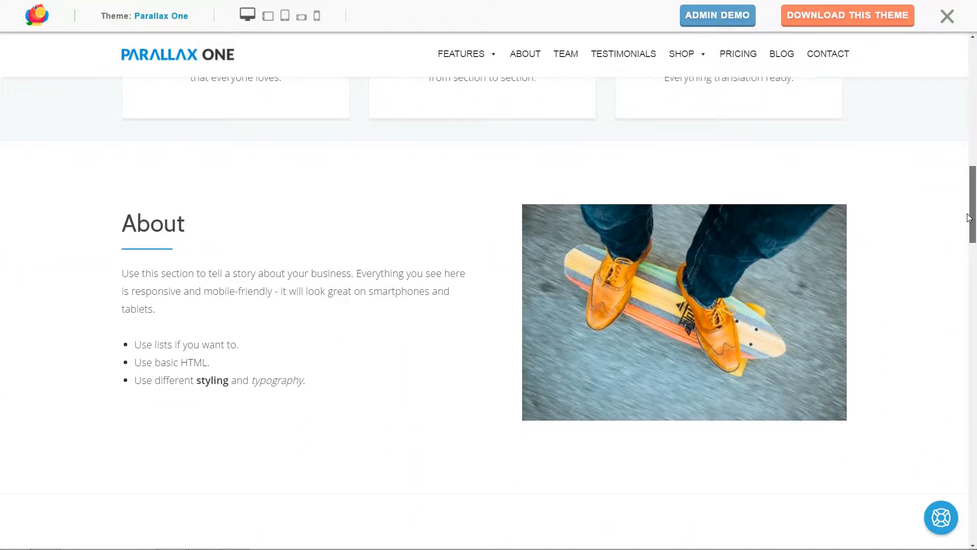
scroll(down, 3)
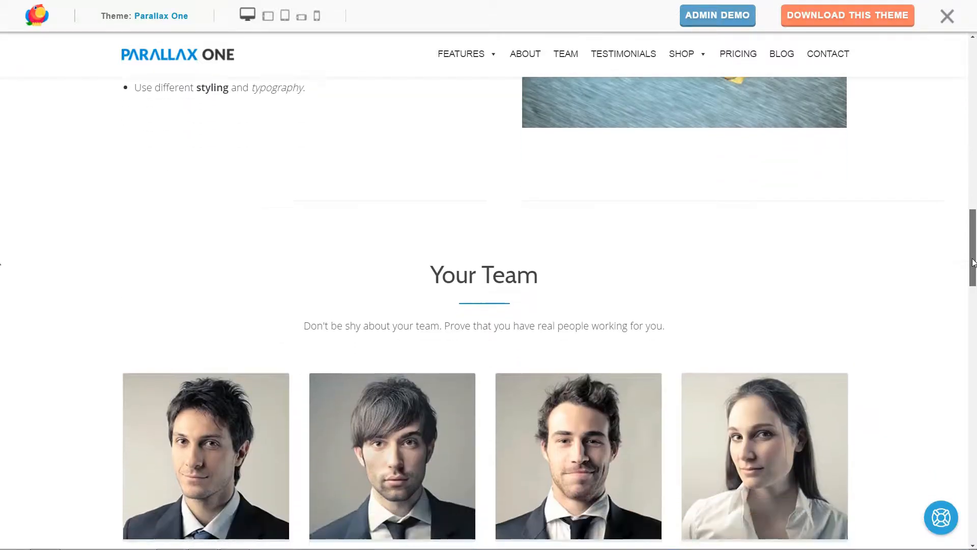
scroll(down, 3)
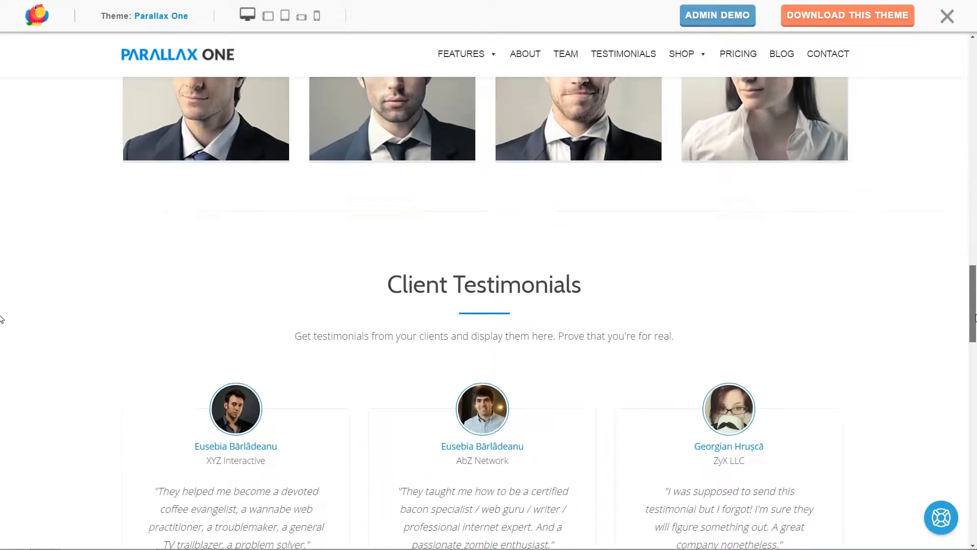
scroll(down, 3)
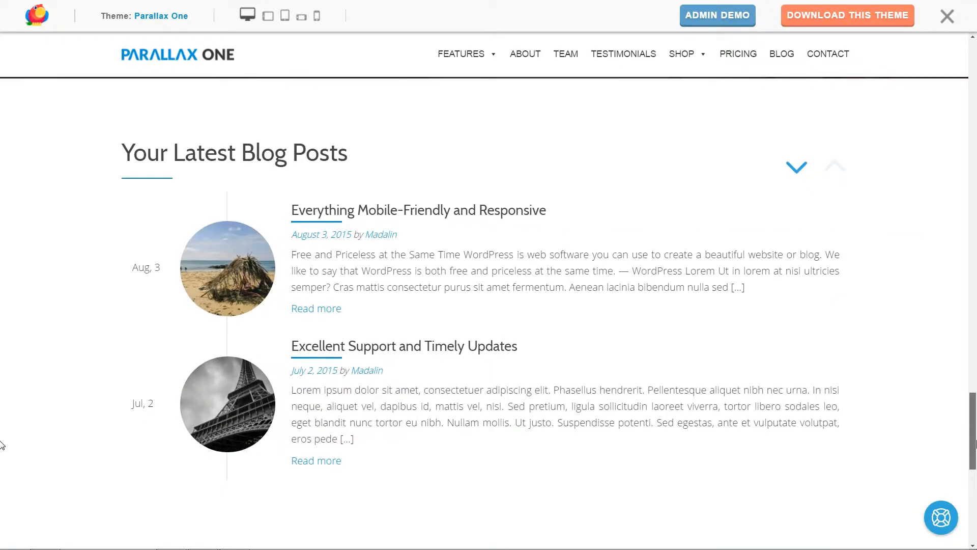
click(847, 15)
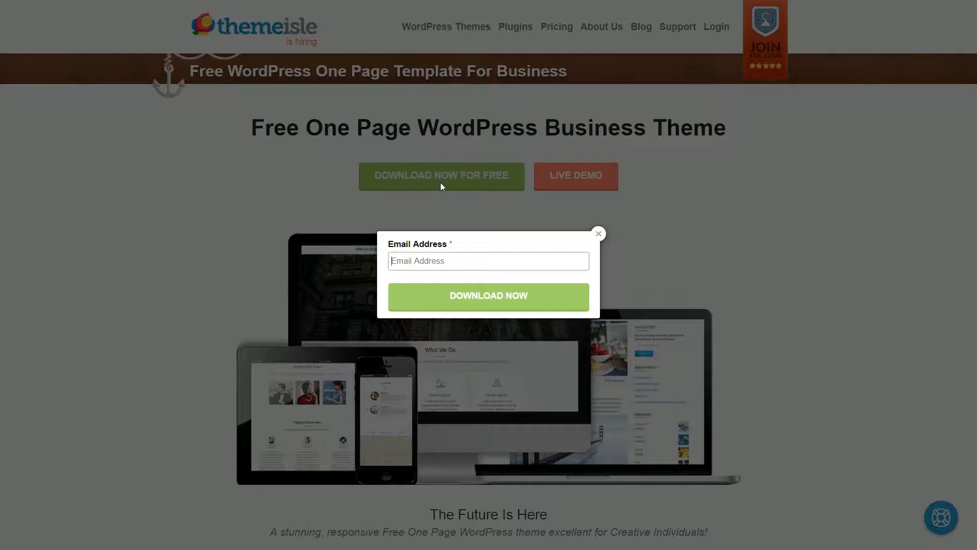
- Download the theme, upload the Parallax One zip and activate it as the site theme
click(599, 234)
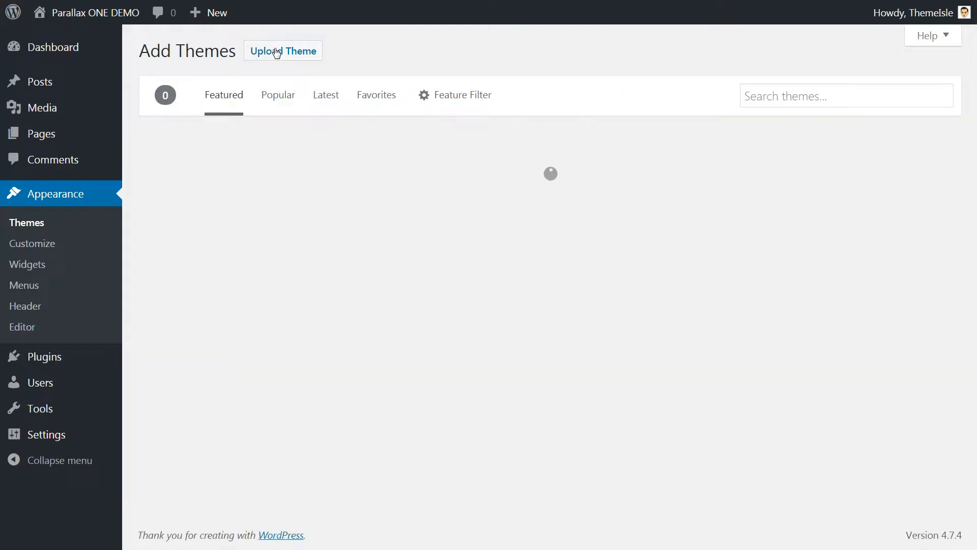
click(283, 51)
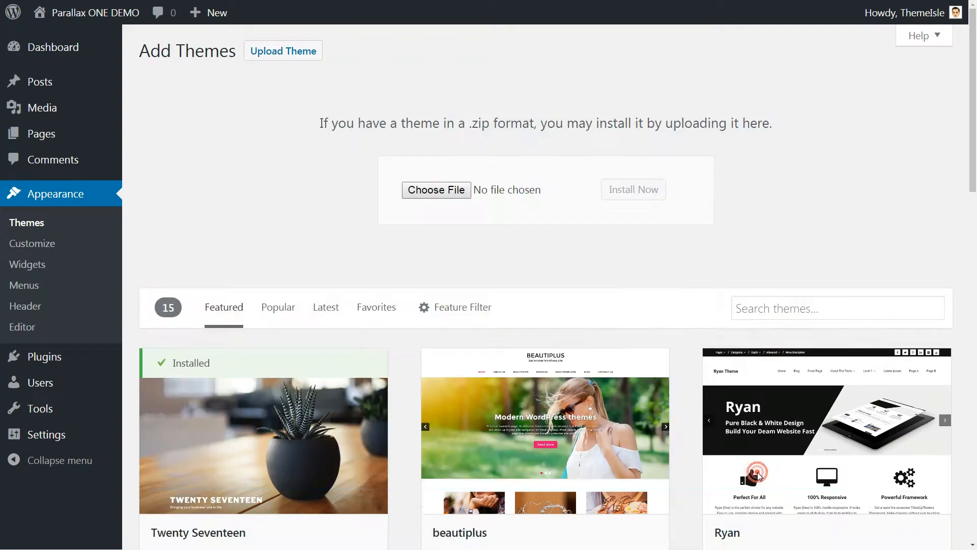
click(435, 190)
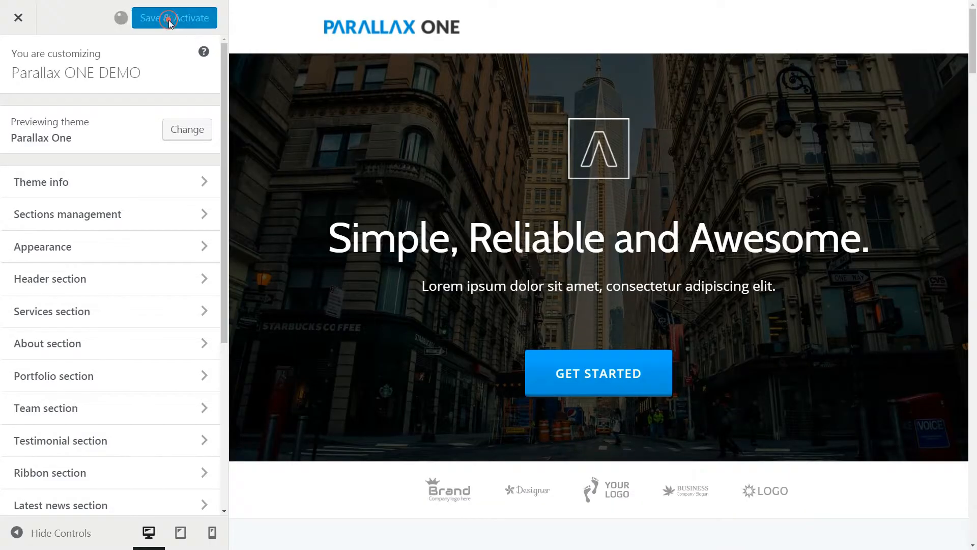
click(169, 19)
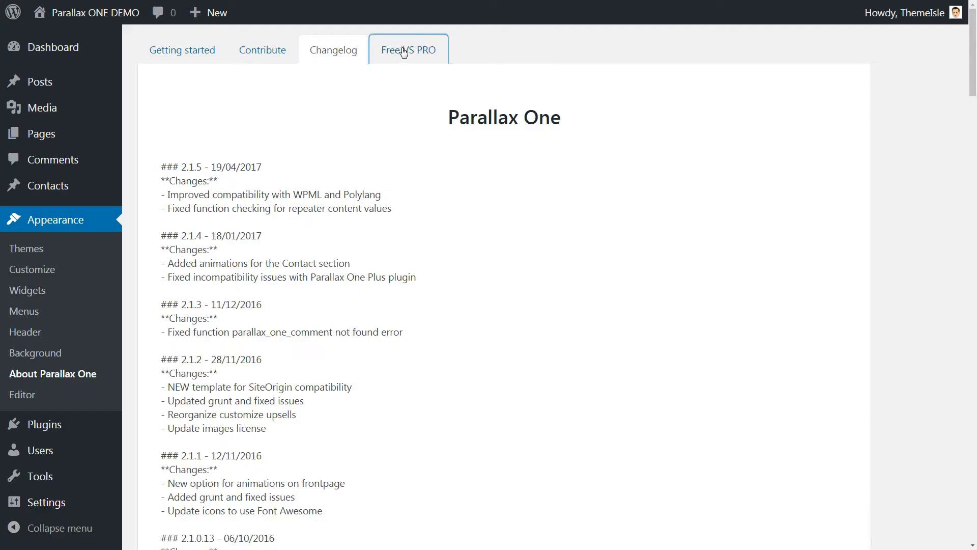
- Read the Free VS PRO comparison and view the Parallax One Plus purchase page
click(408, 50)
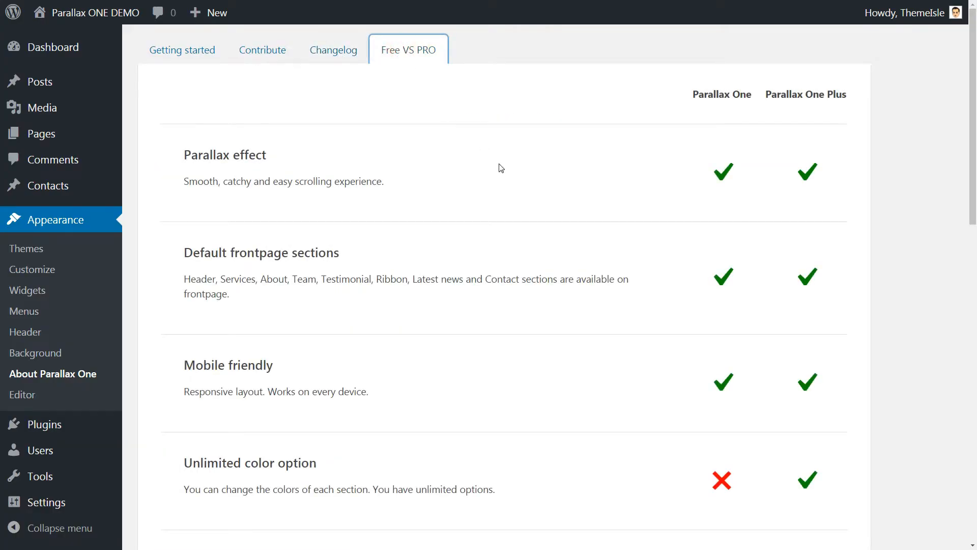
scroll(down, 3)
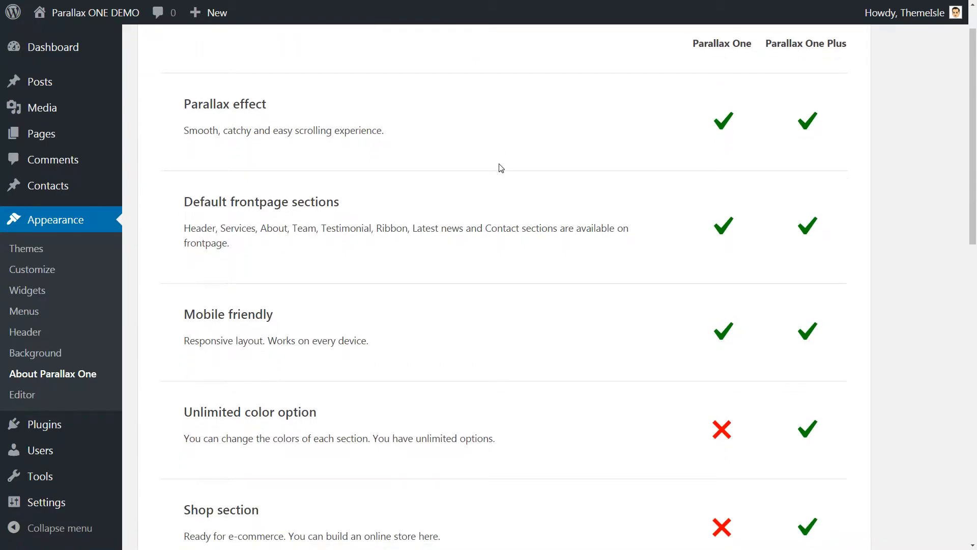
scroll(down, 3)
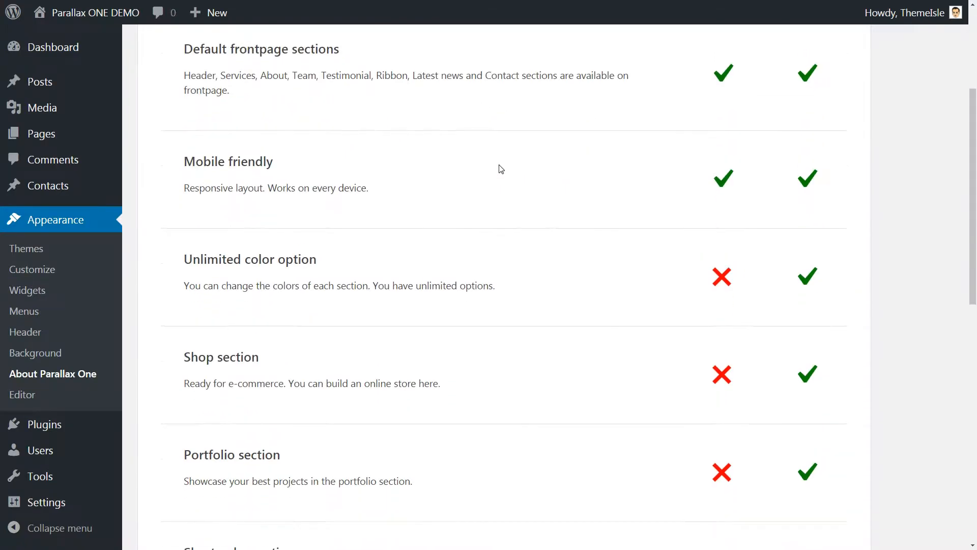
scroll(down, 3)
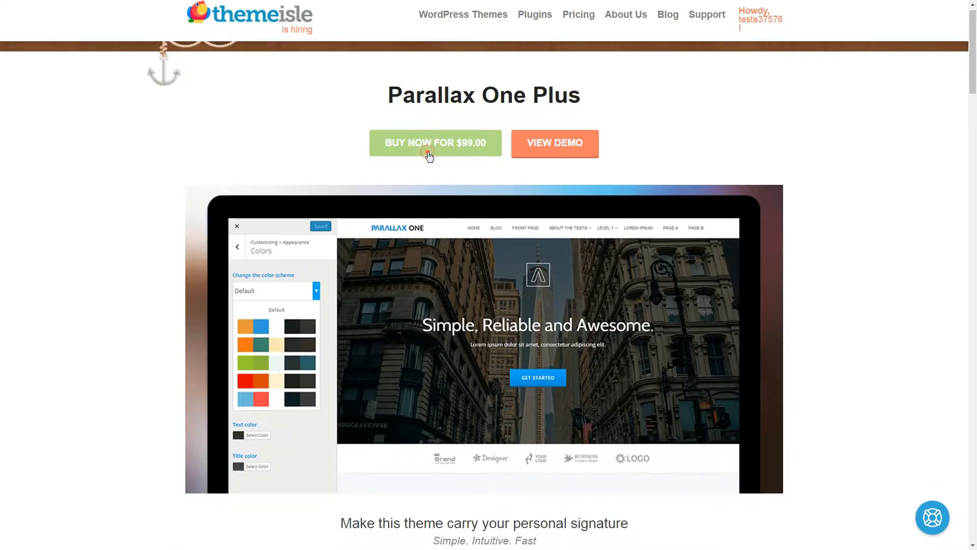
click(428, 152)
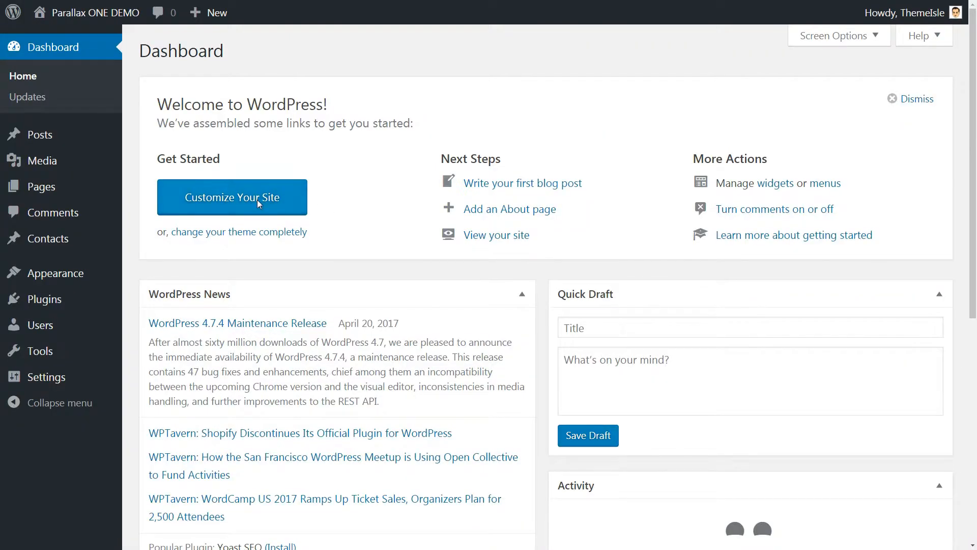
- Launch the live Customizer, view Theme info and enter the Appearance settings group
click(232, 198)
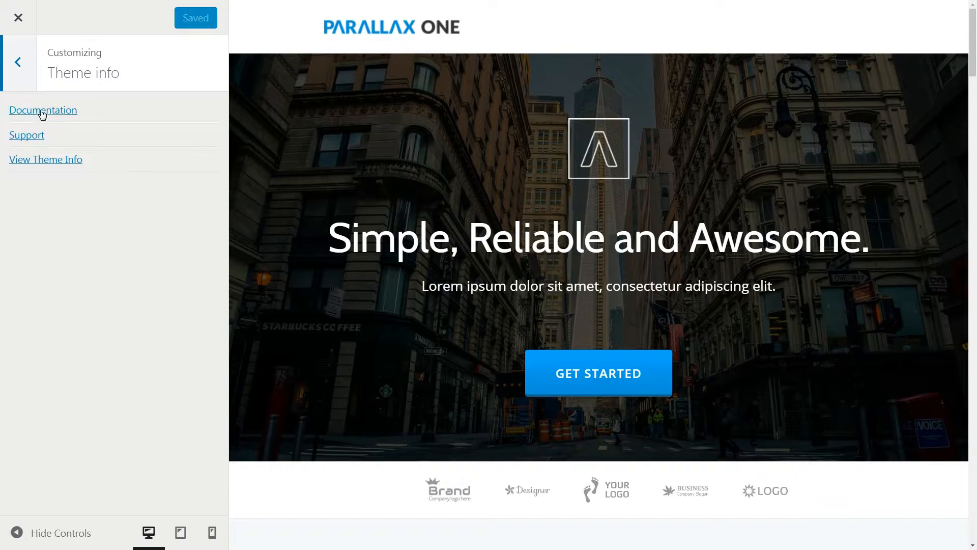
mouse_move(36, 162)
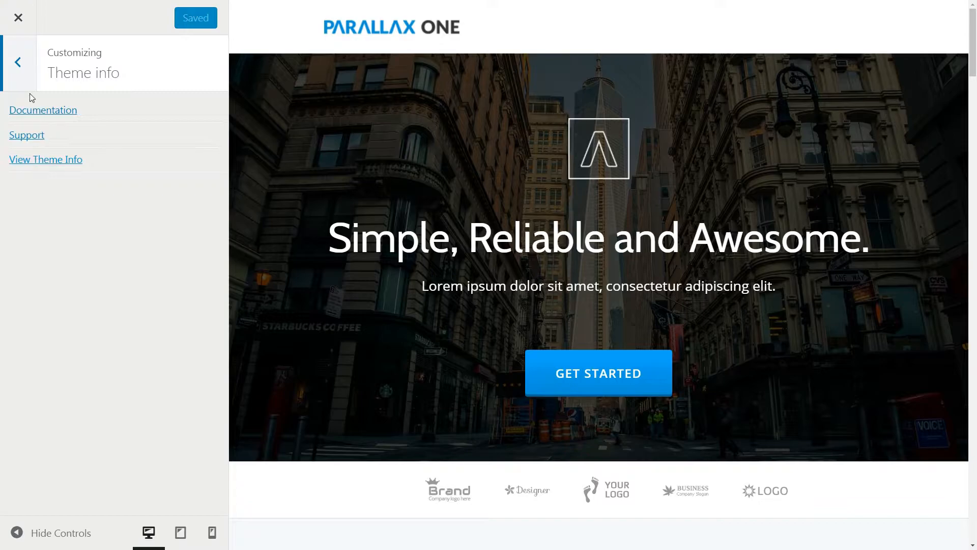
click(17, 61)
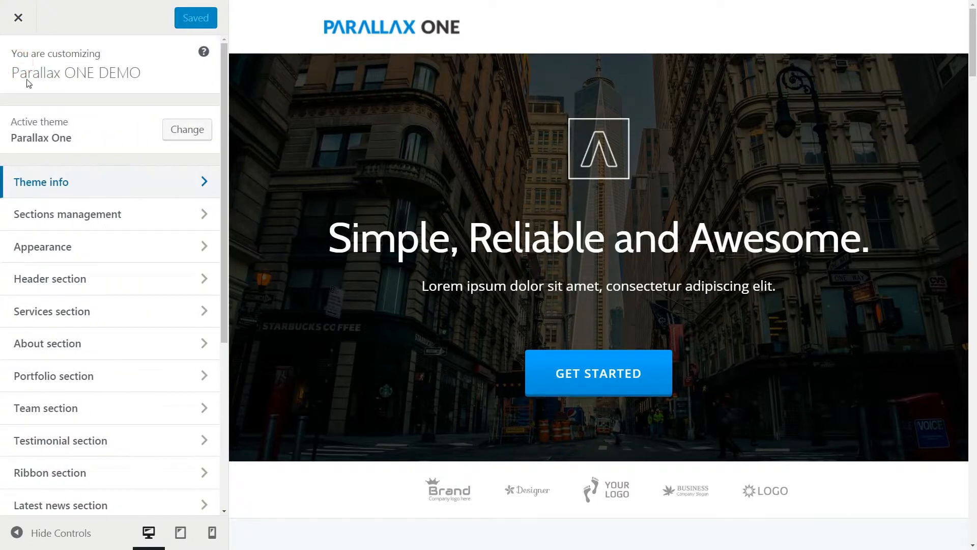
click(67, 213)
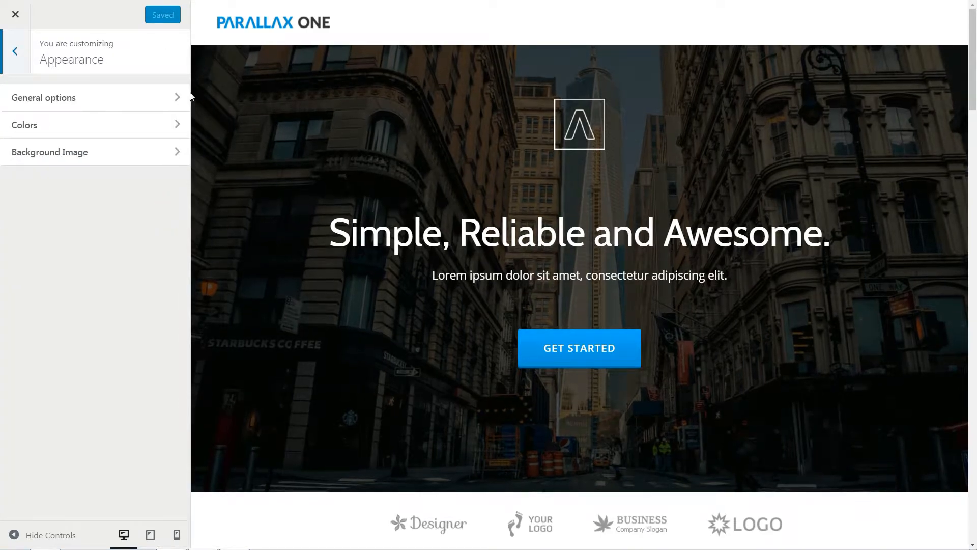
- Look through the logo, colour and background image options under Appearance
click(43, 97)
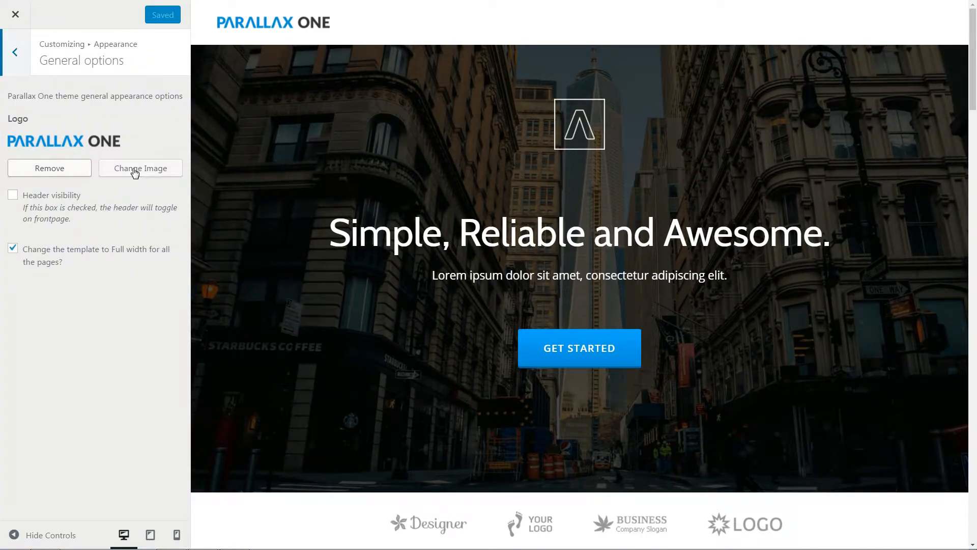
click(141, 168)
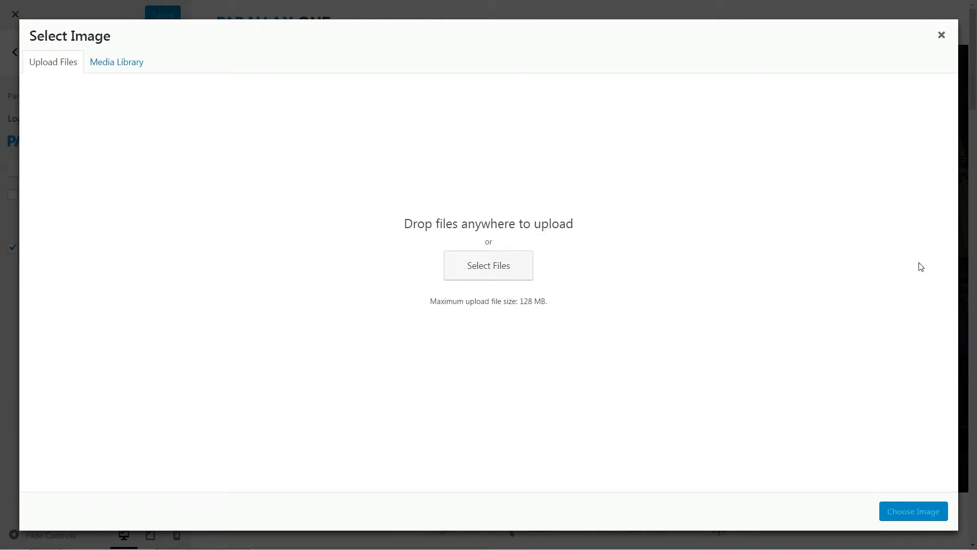
click(942, 34)
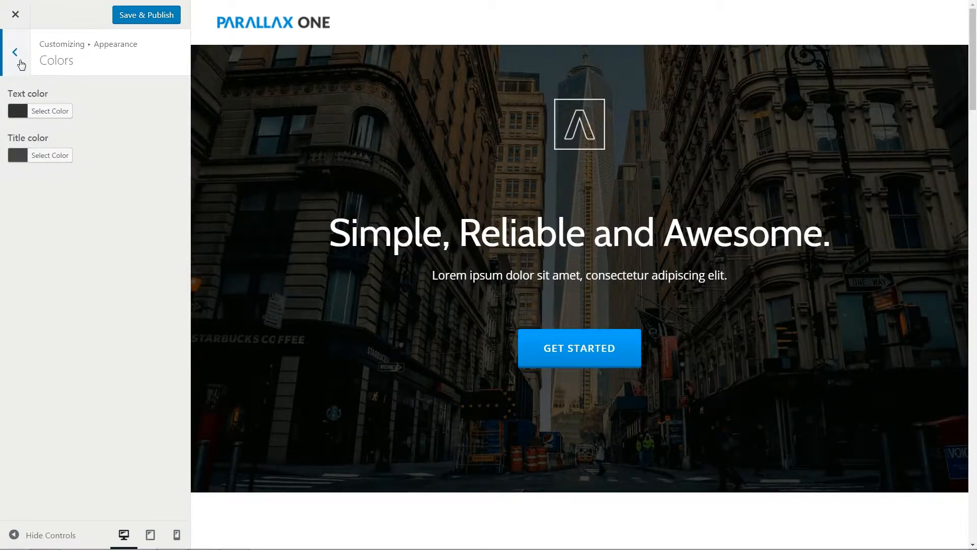
click(16, 52)
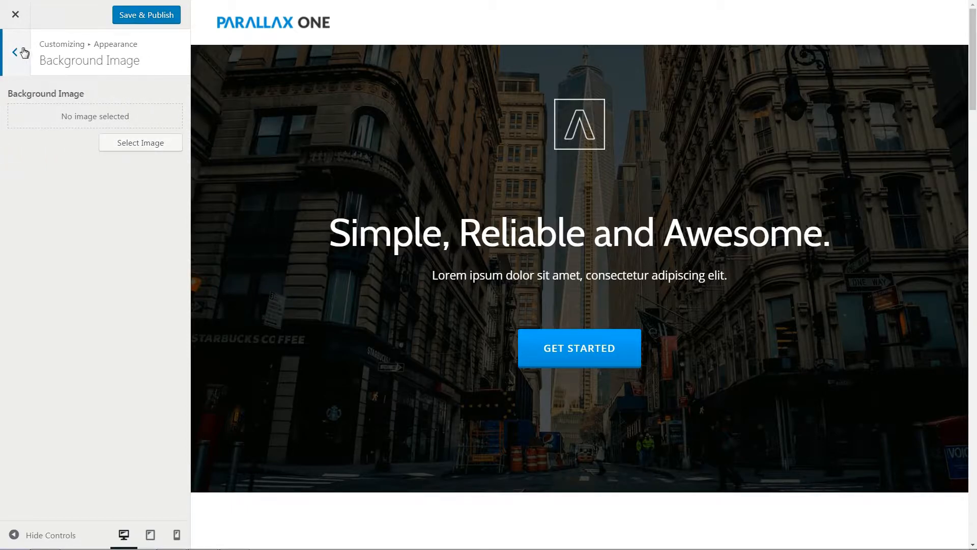
click(15, 51)
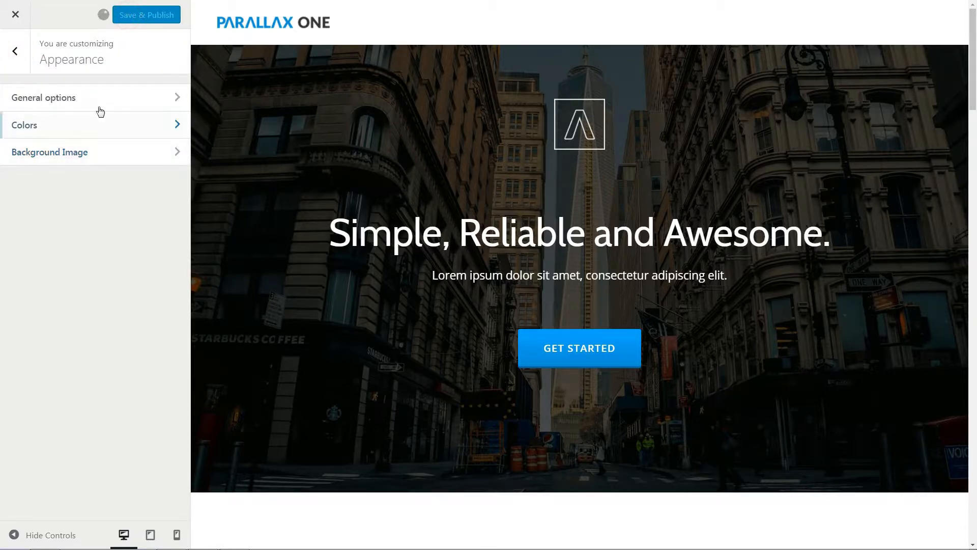
- View the header content and logos bar settings within the Header section
click(15, 51)
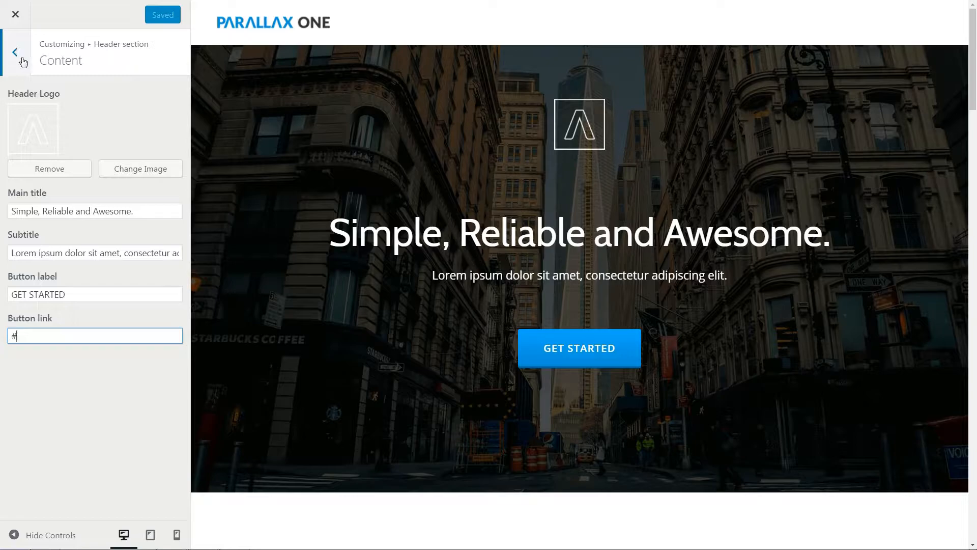
click(14, 51)
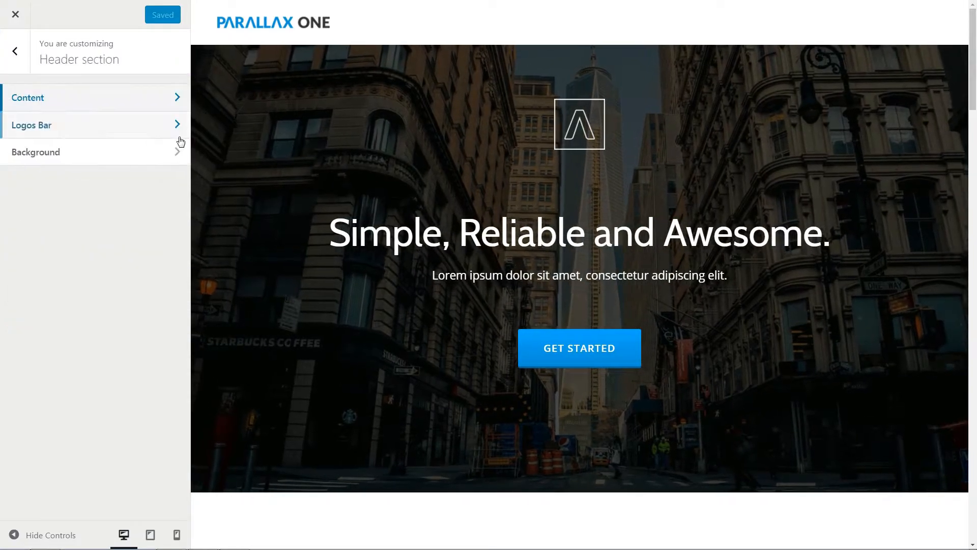
click(32, 124)
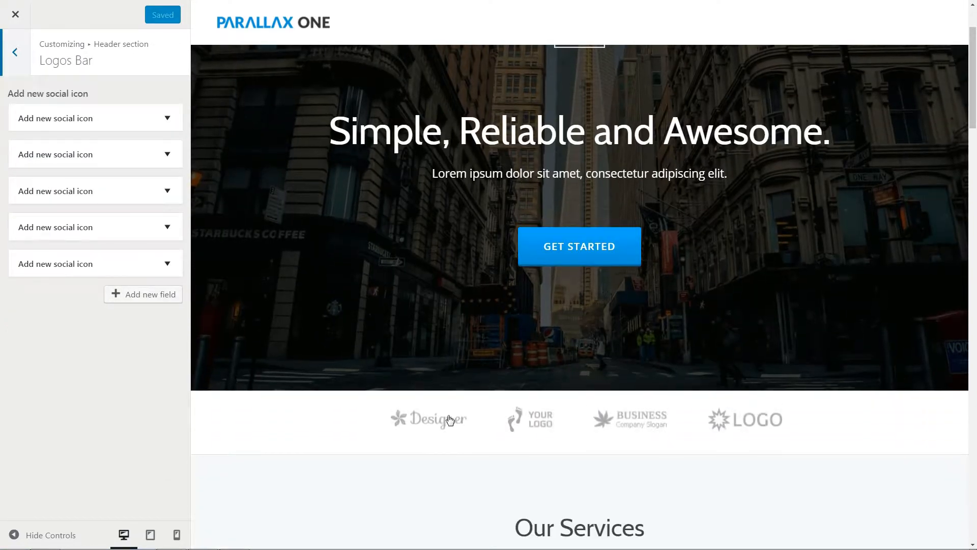
click(15, 50)
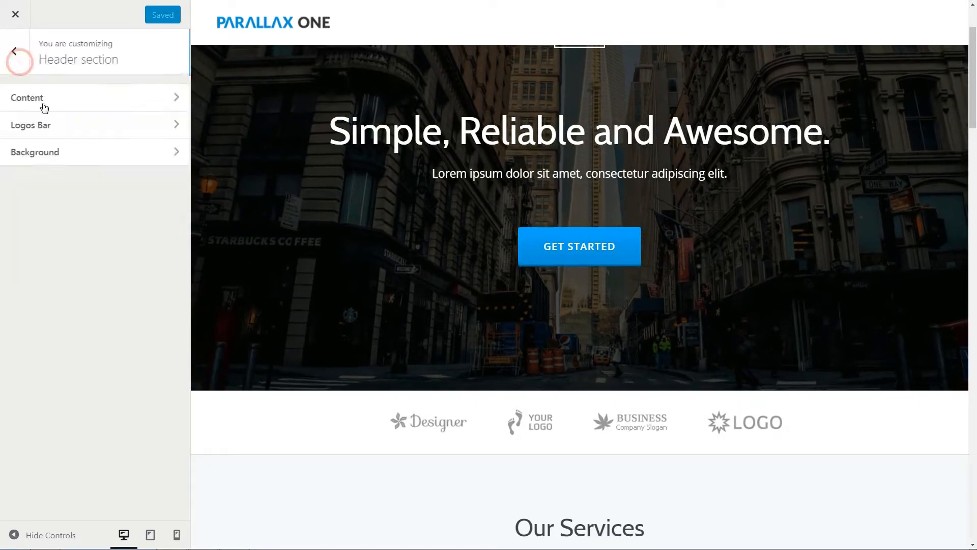
- Turn off the parallax effect on the header background image
click(35, 151)
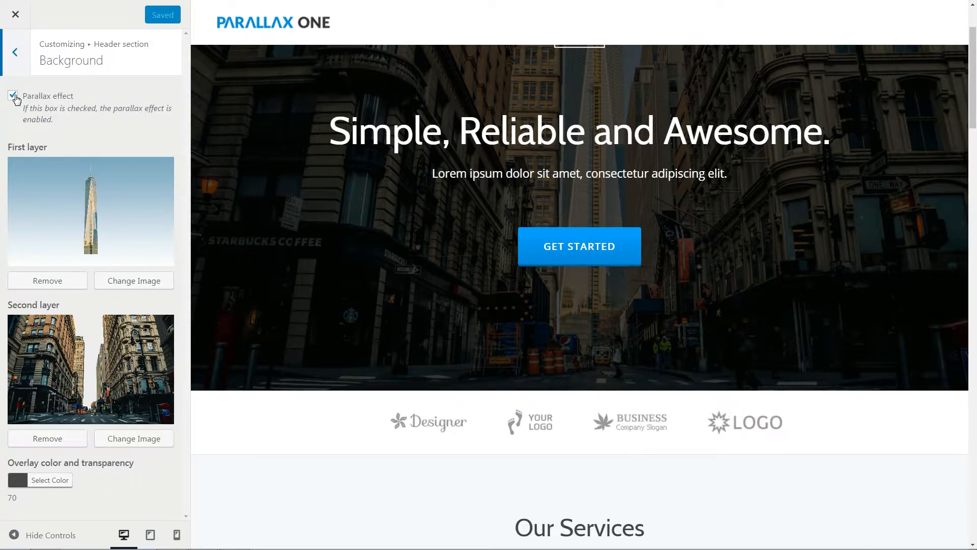
click(15, 96)
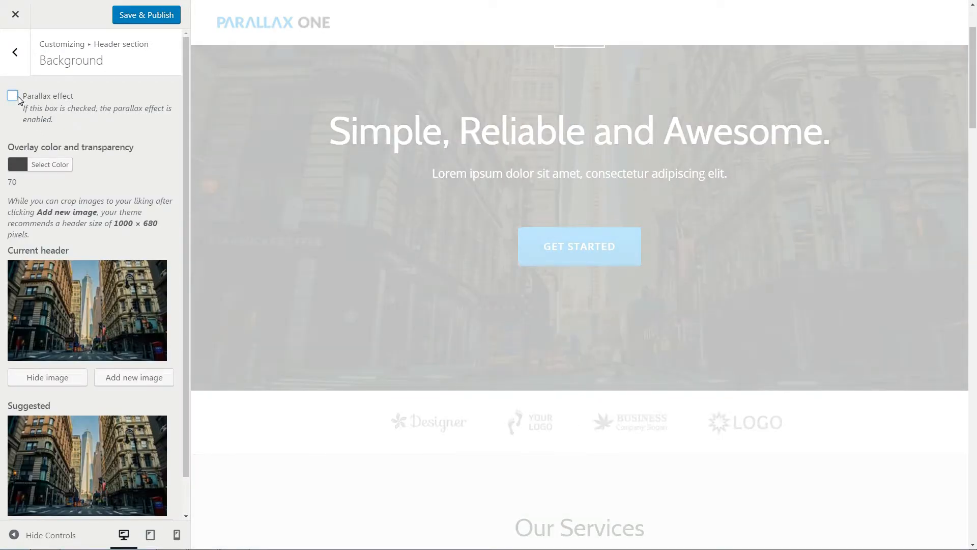
click(14, 96)
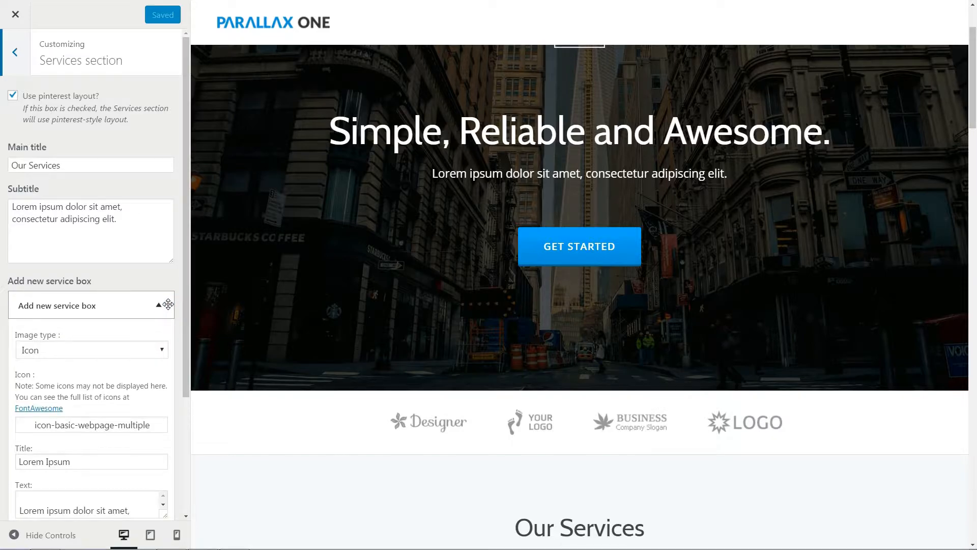
- Scroll the Services fields, expand the first service box and collapse it again
scroll(down, 3)
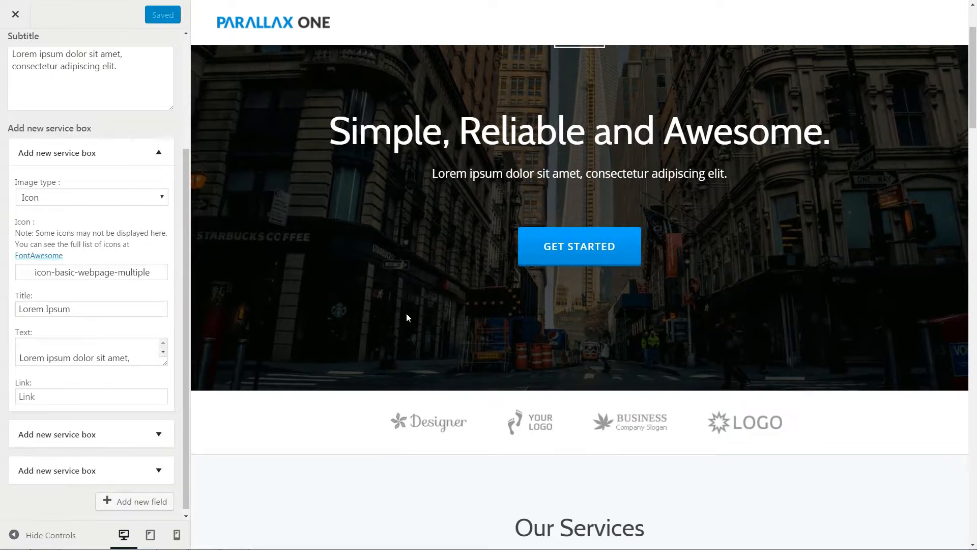
scroll(down, 3)
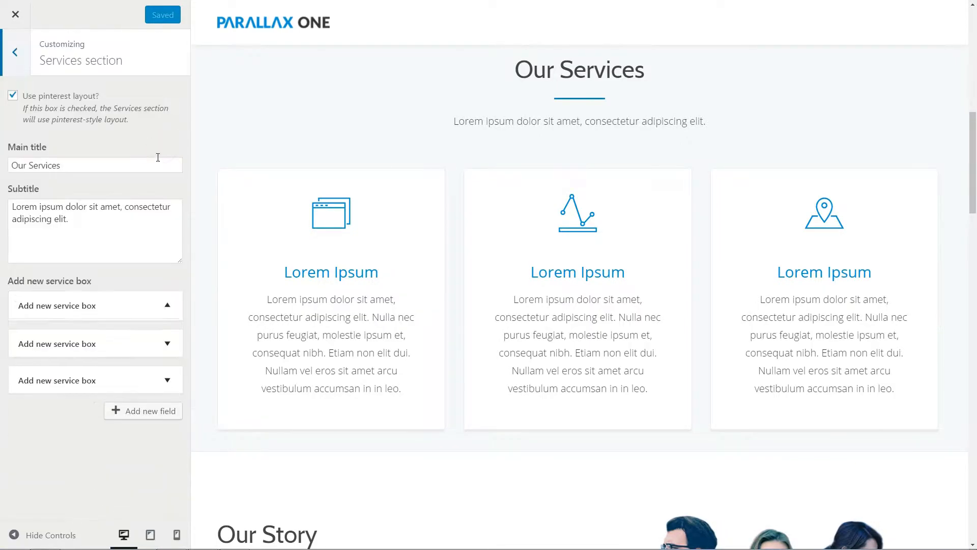
click(165, 309)
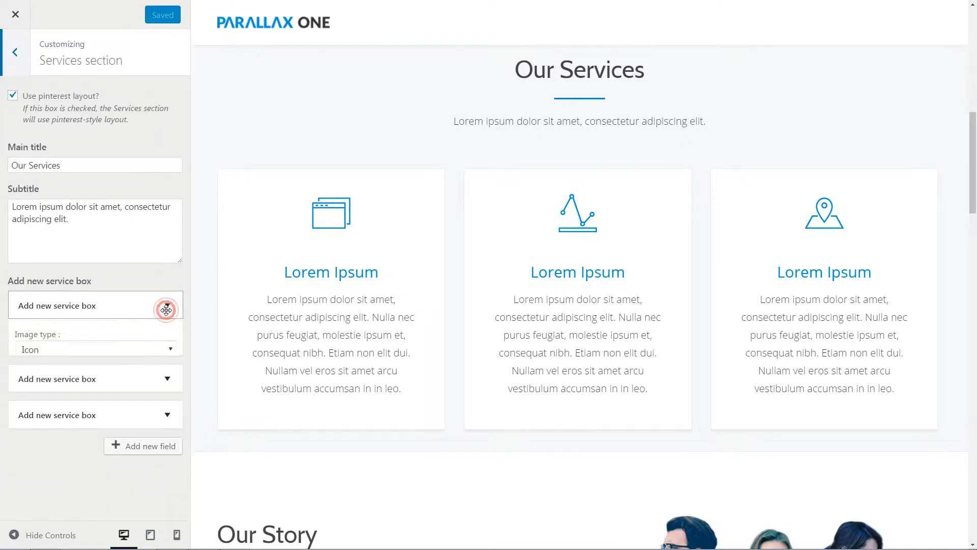
click(16, 51)
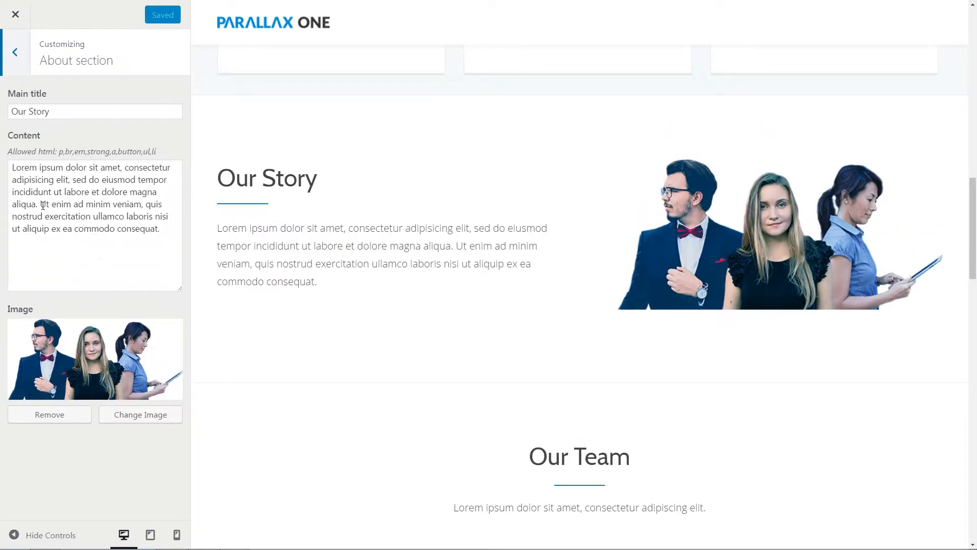
- Insert <strong> before 'Ut enim' so the rest of the Our Story text shows bold
click(94, 204)
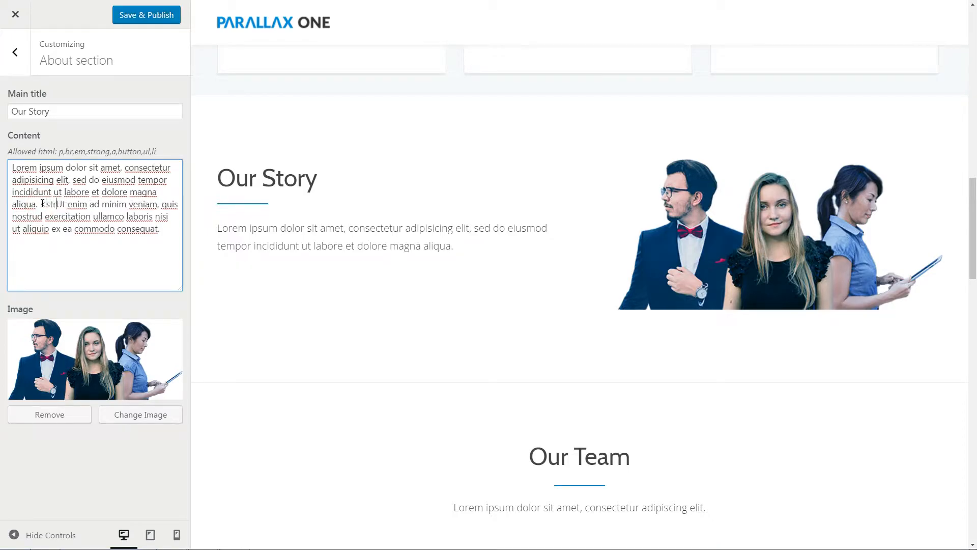
text(<strong>)
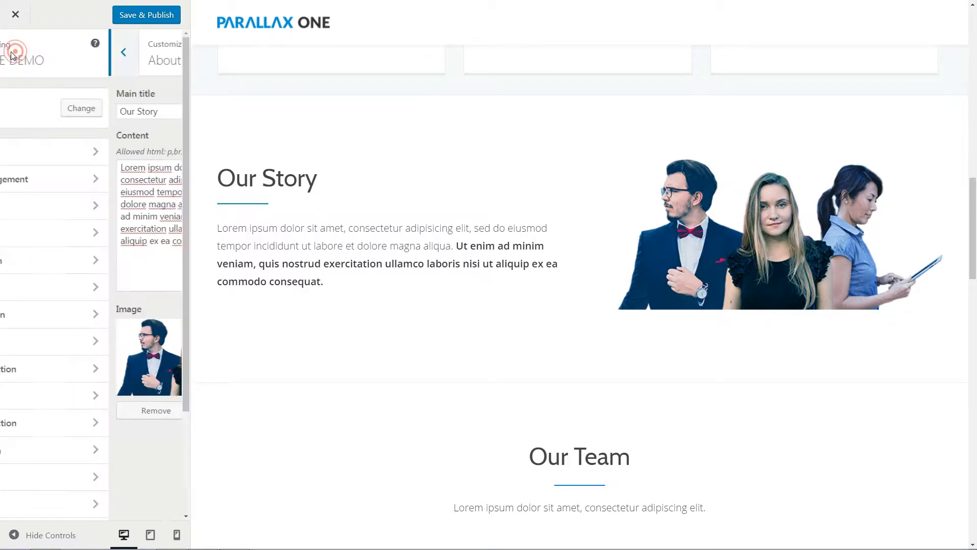
click(124, 53)
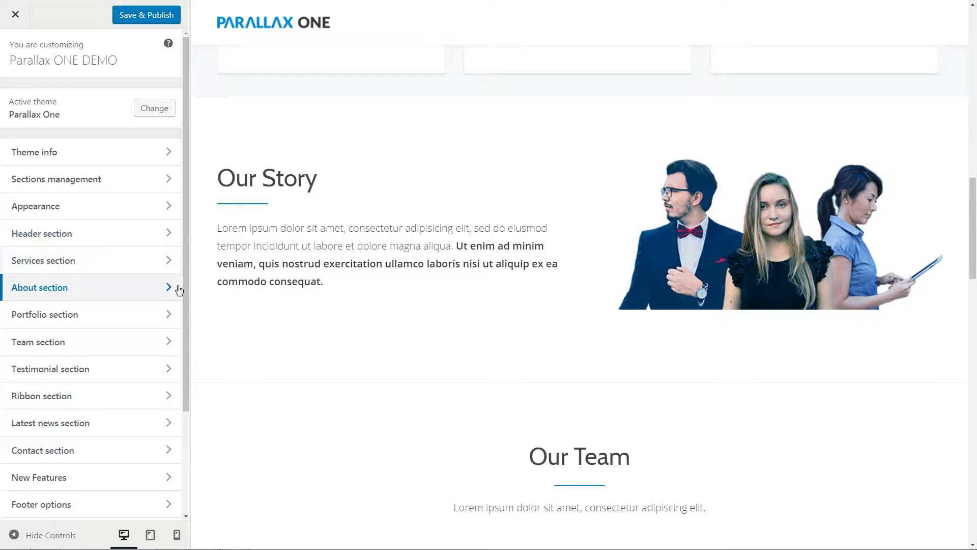
click(45, 314)
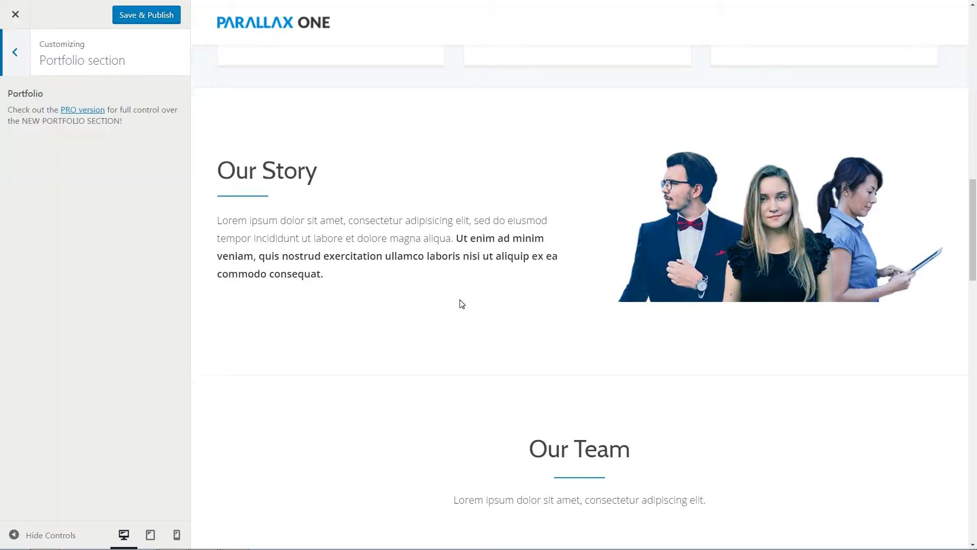
scroll(down, 3)
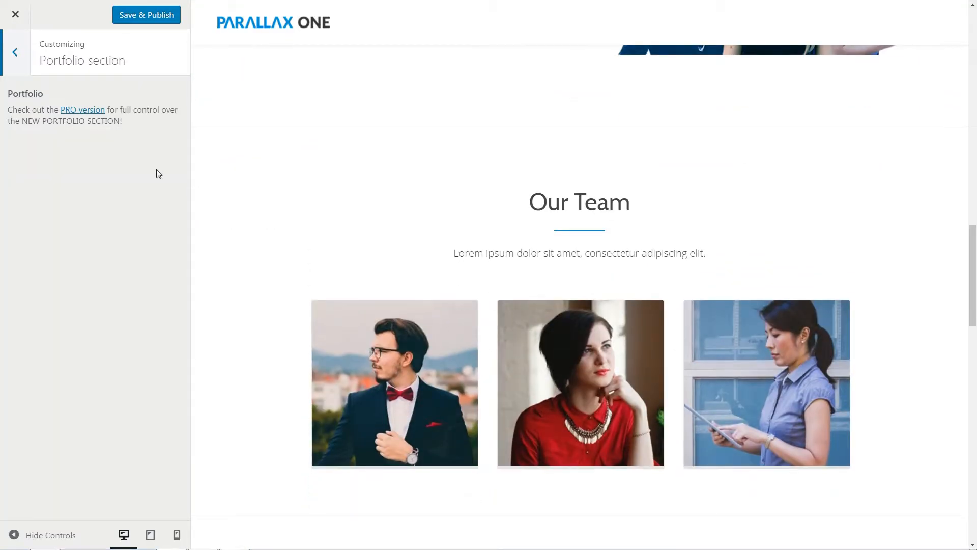
click(17, 51)
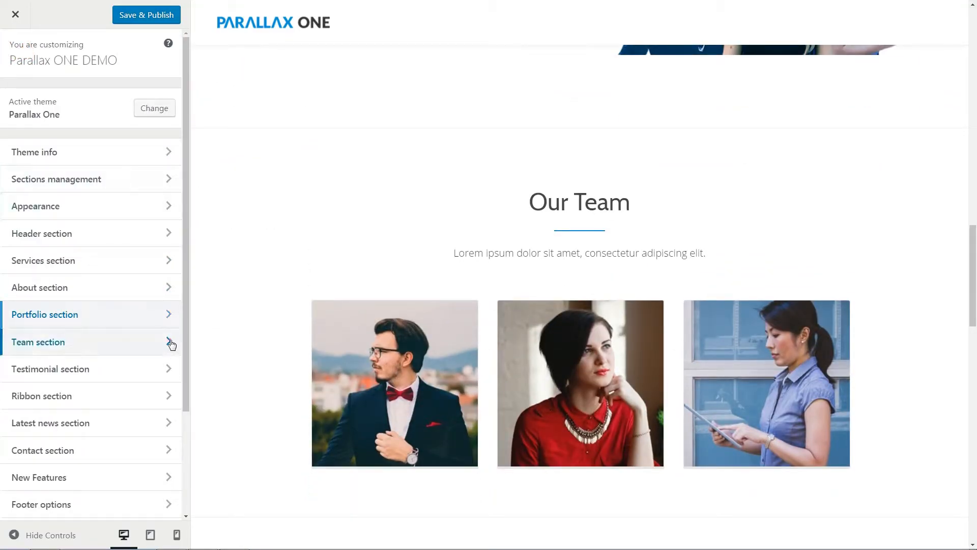
- Check the first team member's name and role, then add a fifth empty member slot
click(39, 342)
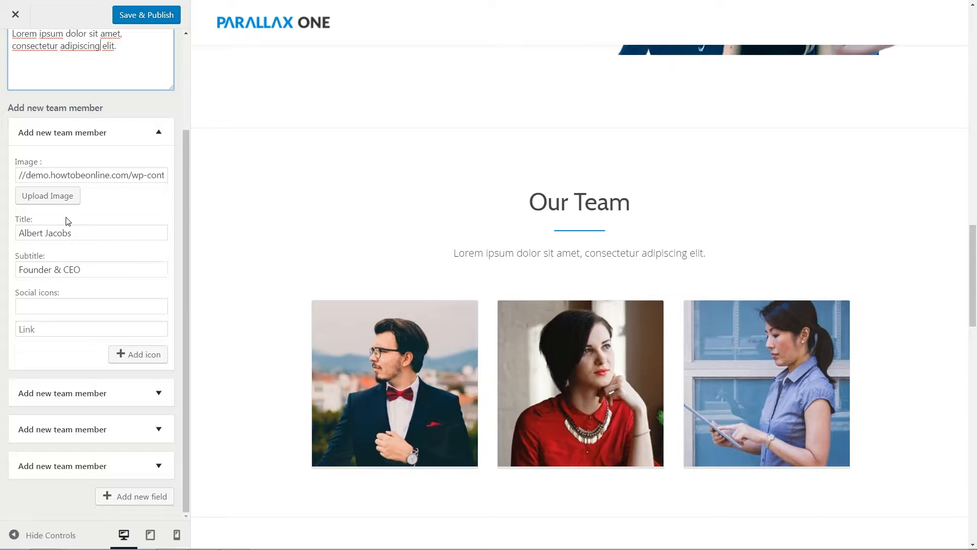
click(92, 232)
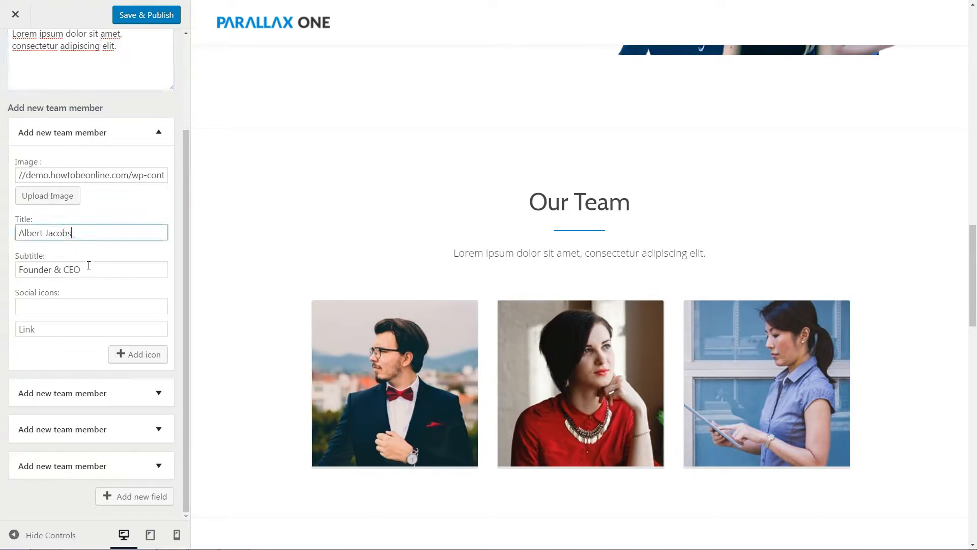
click(90, 305)
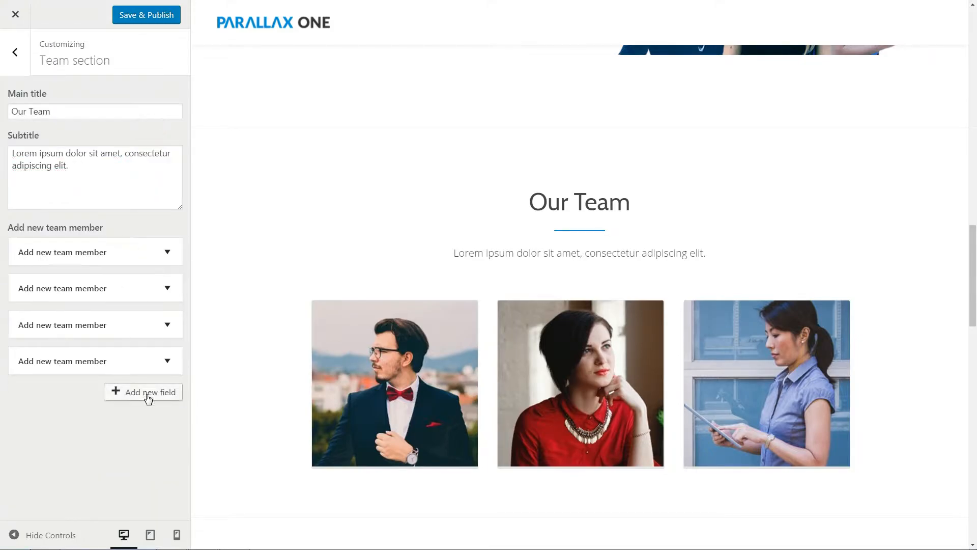
click(143, 392)
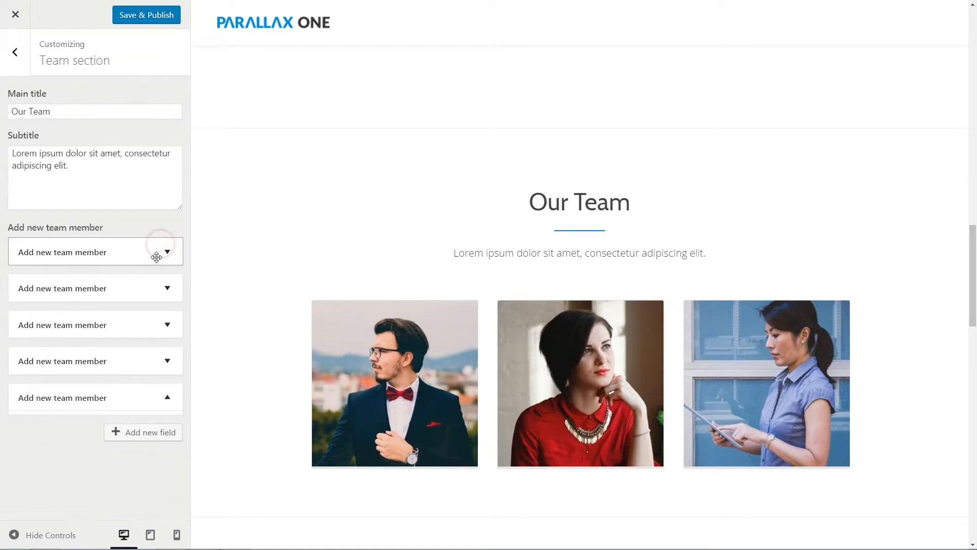
click(15, 52)
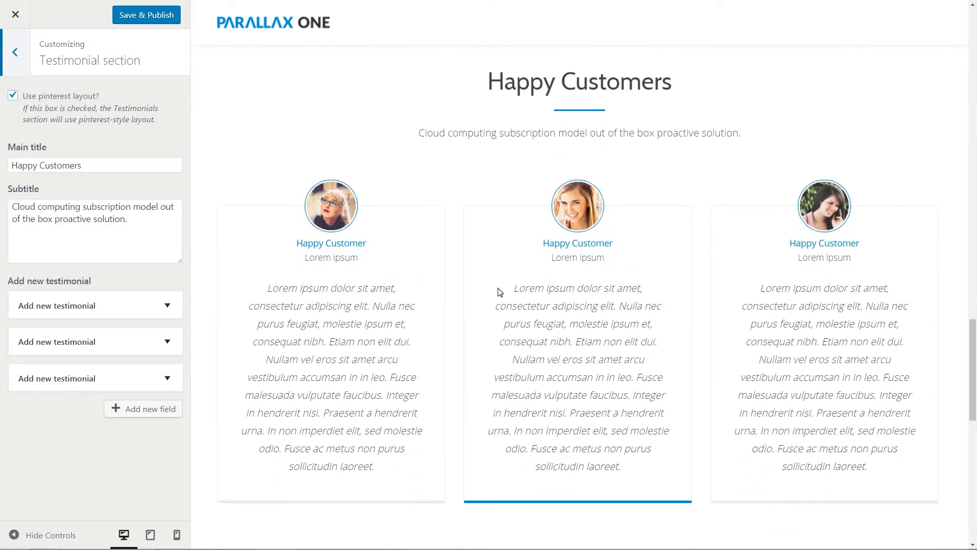
mouse_move(483, 287)
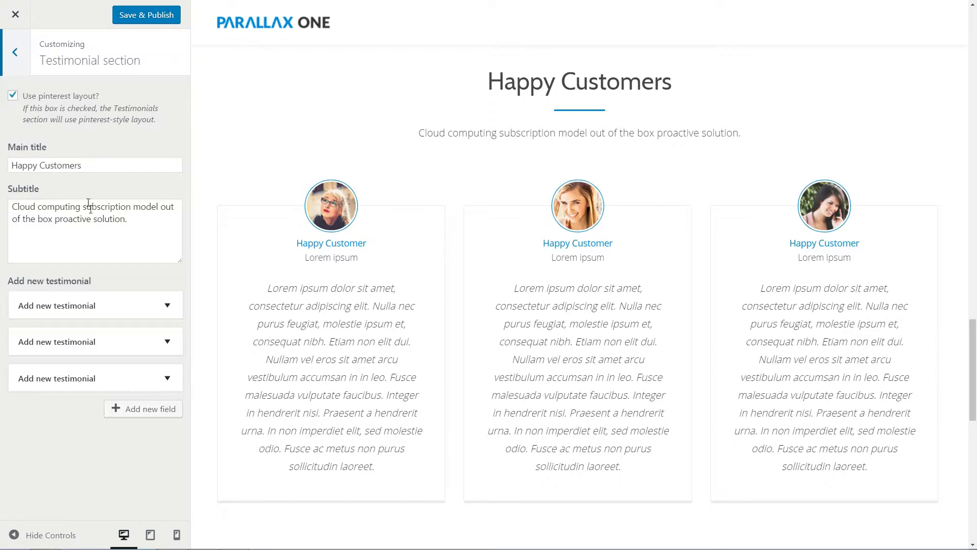
- Inspect the Happy Customers testimonial subtitle field
click(95, 305)
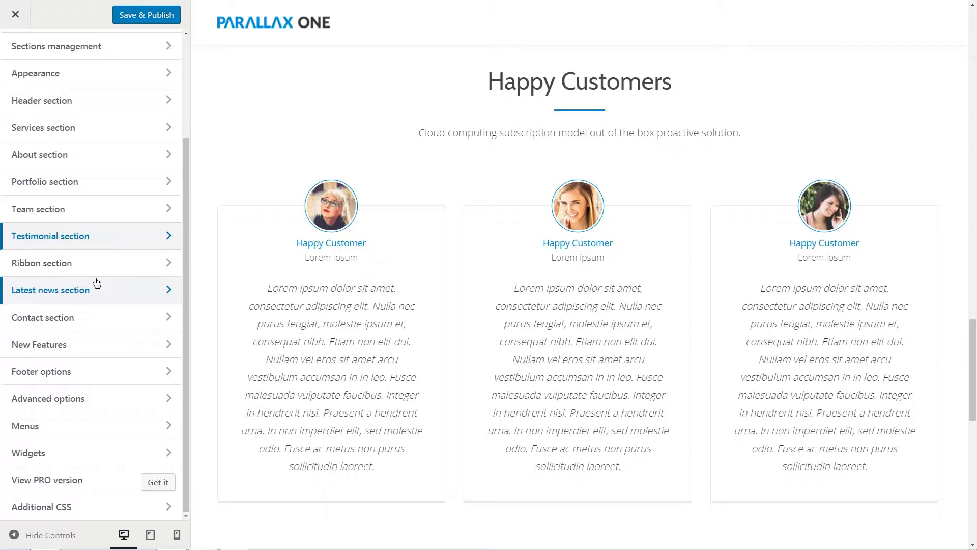
- View the Latest news section title, then back out to reach the Contact section settings
click(41, 262)
text(Latest news onli)
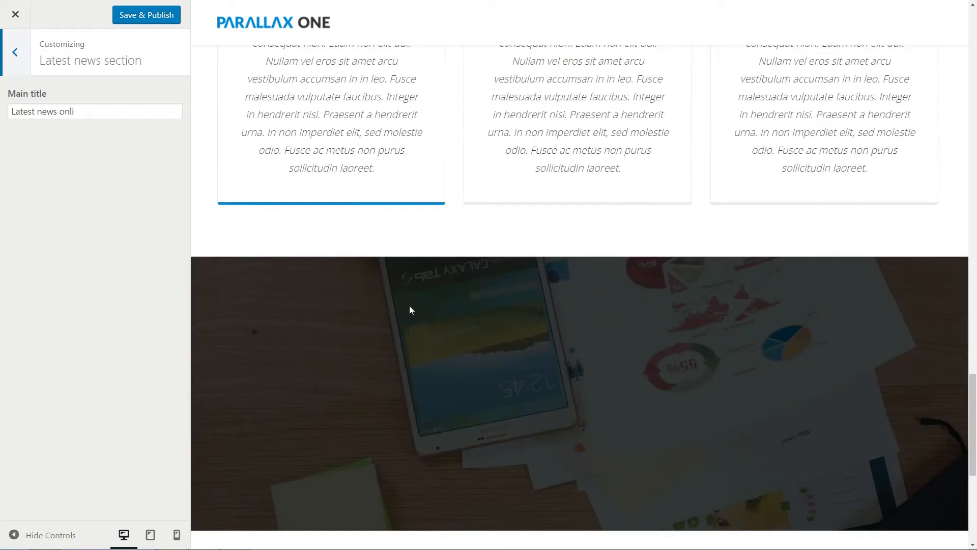
scroll(down, 3)
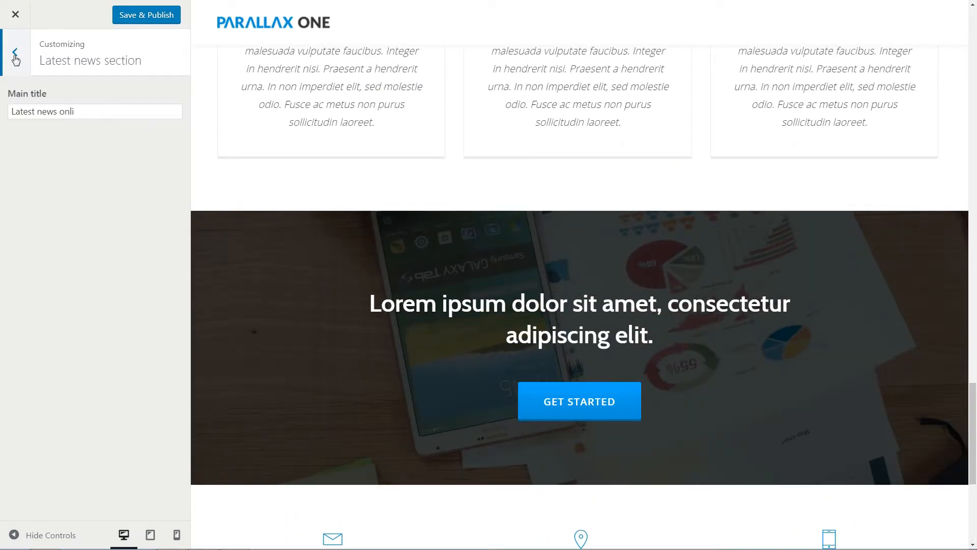
click(16, 51)
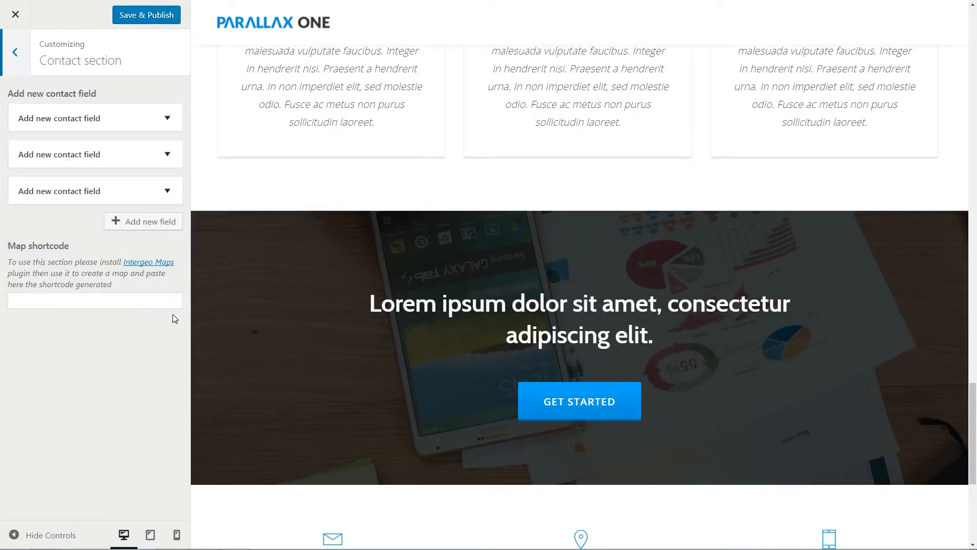
- Save the Intergeo map shortcode so a Google map shows under the contact details
scroll(down, 3)
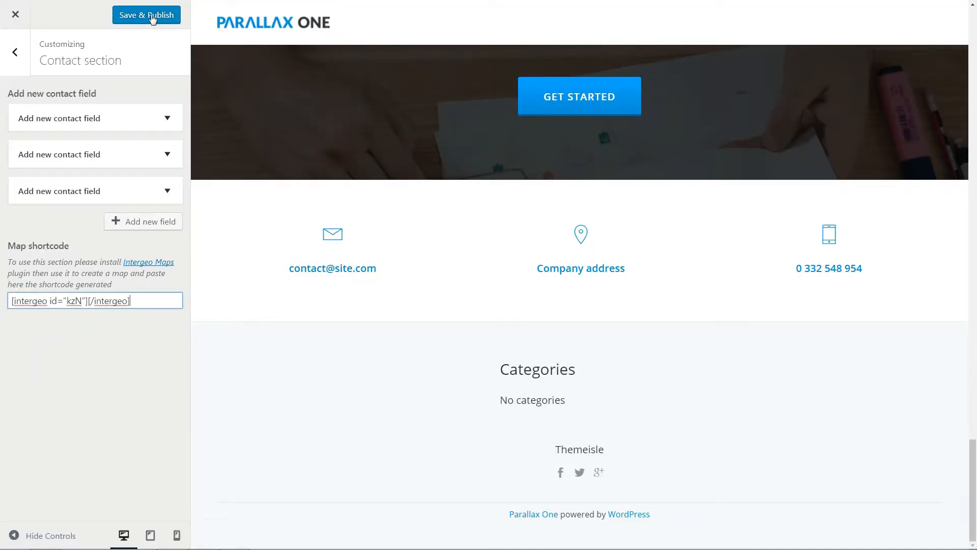
click(147, 14)
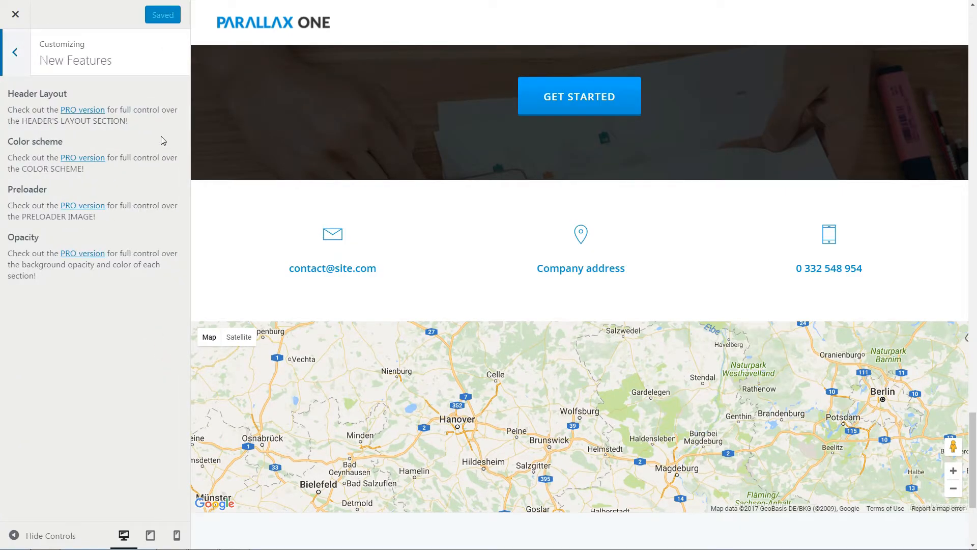
mouse_move(93, 161)
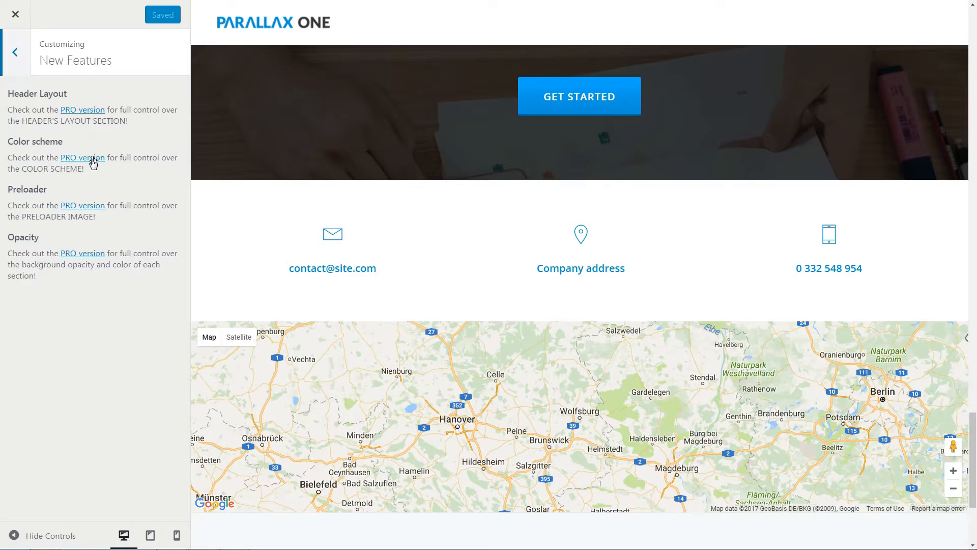
mouse_move(163, 344)
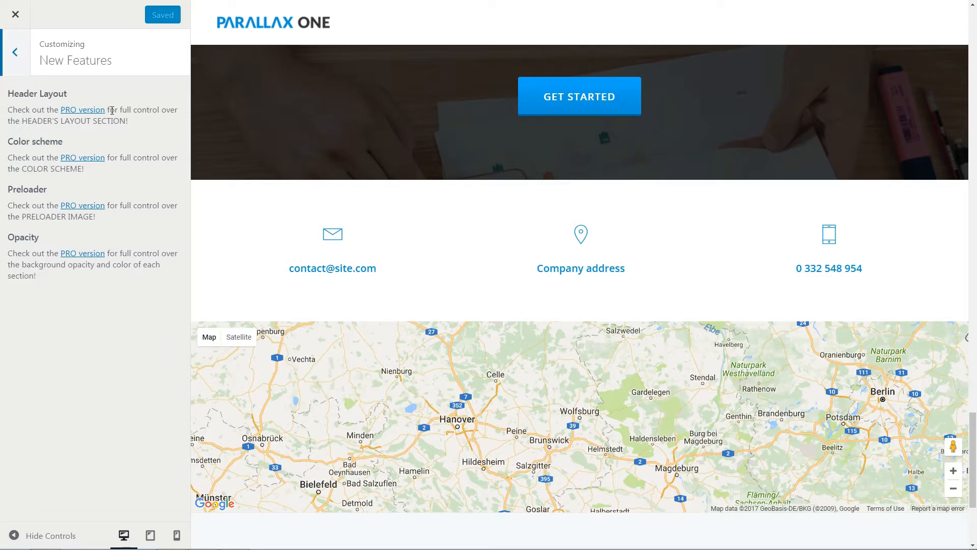
mouse_move(350, 251)
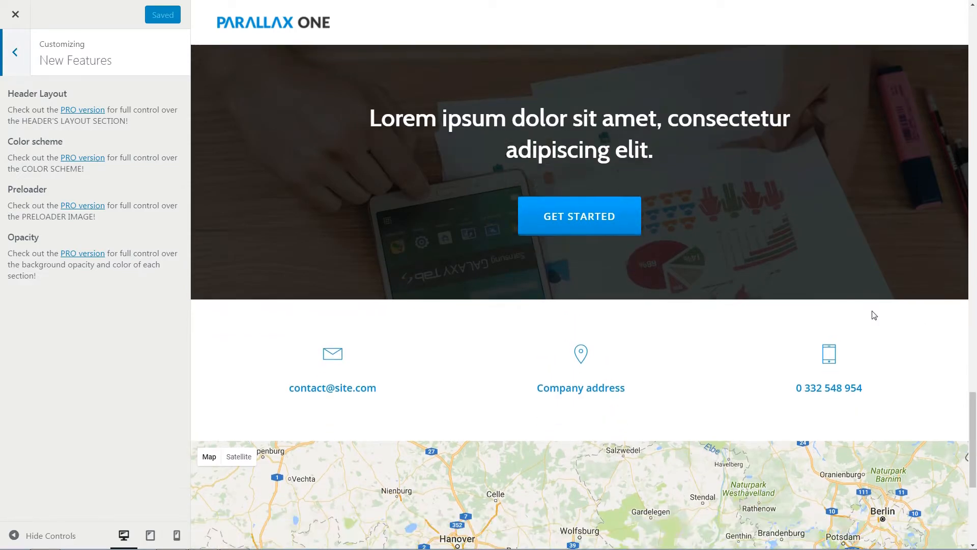
- Return from the New Features pro notes to the full list of theme sections
click(15, 52)
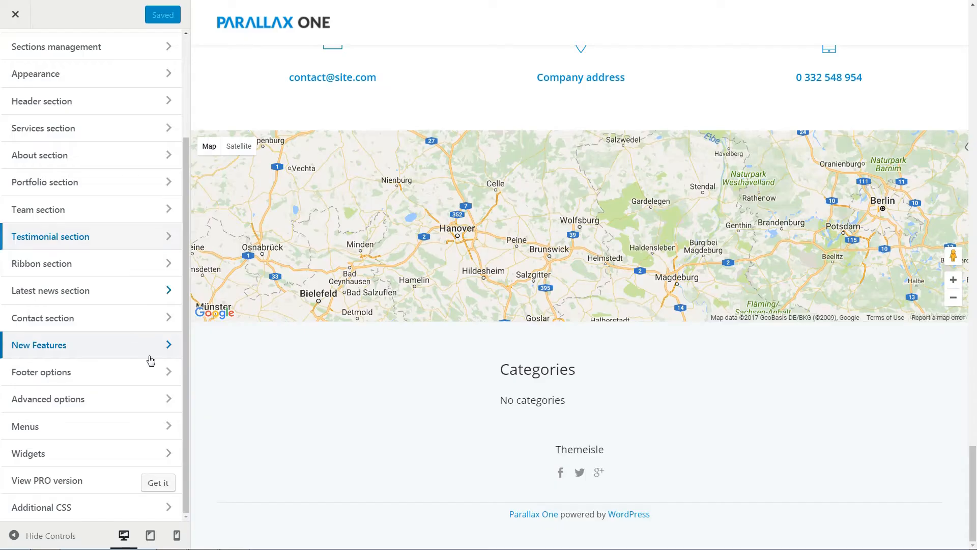
- Review the footer's first social icon (Facebook name and link), then back out to the section list
click(40, 372)
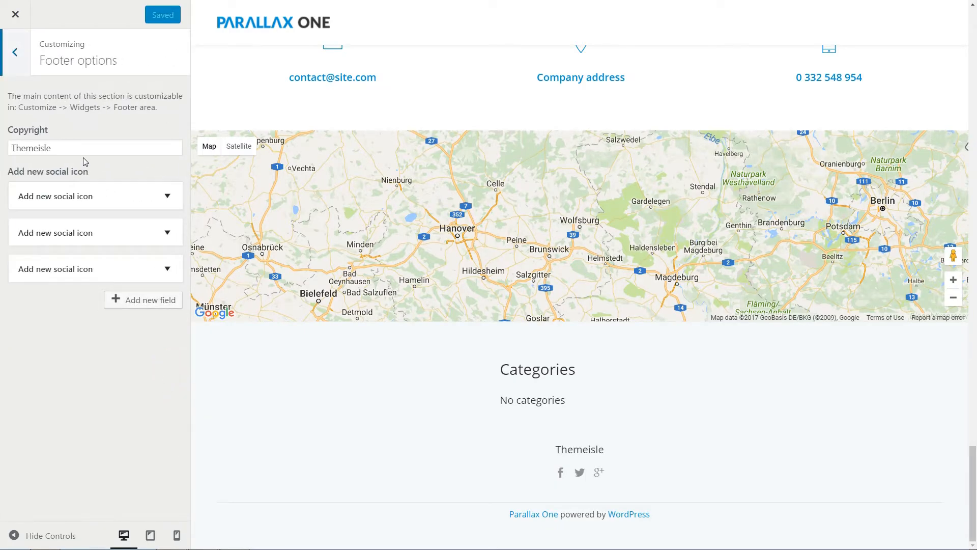
click(96, 197)
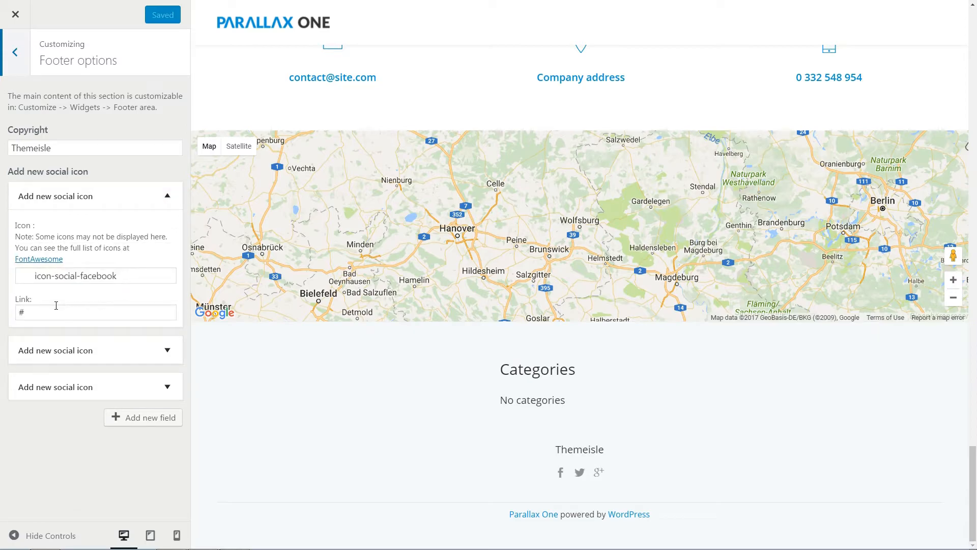
click(96, 312)
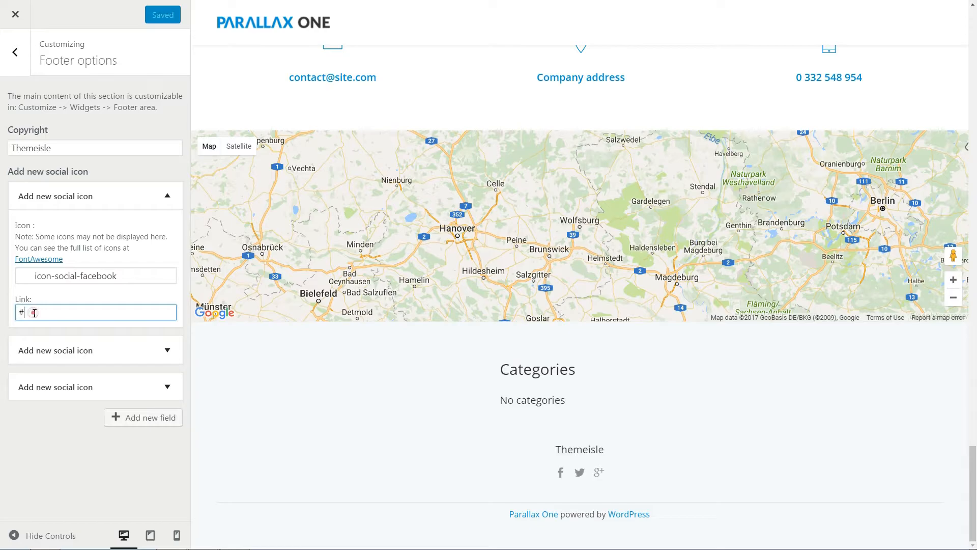
click(16, 53)
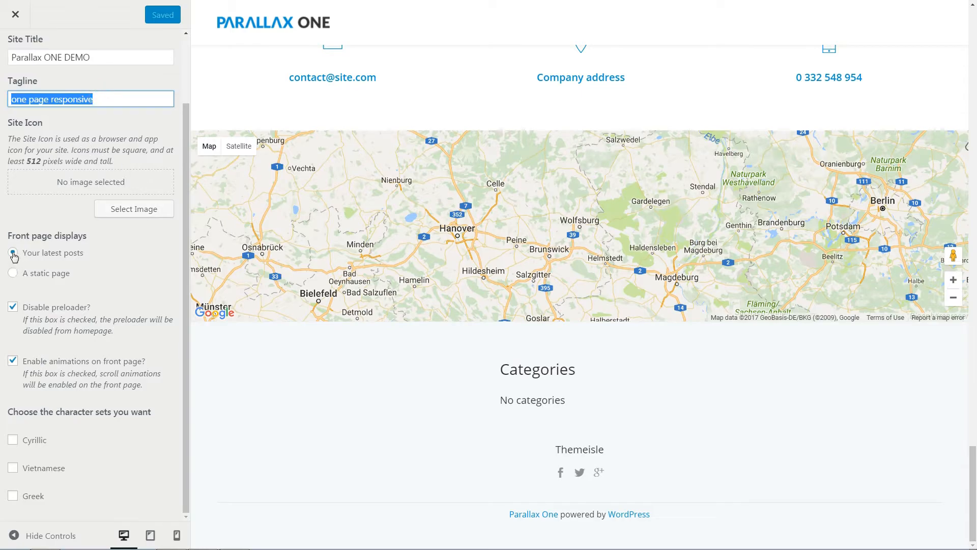
- Show latest posts on the front page, disable front-page animations, and publish
click(12, 273)
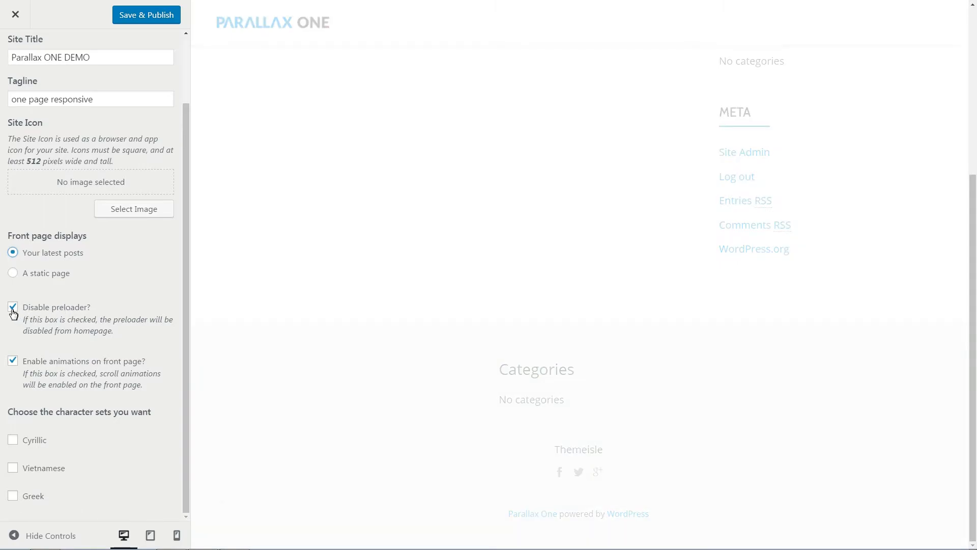
click(13, 308)
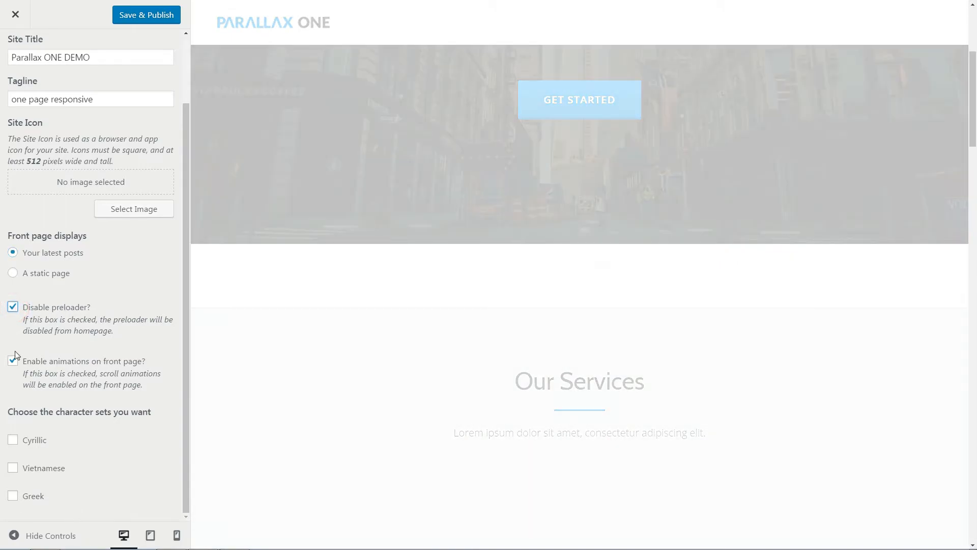
click(12, 361)
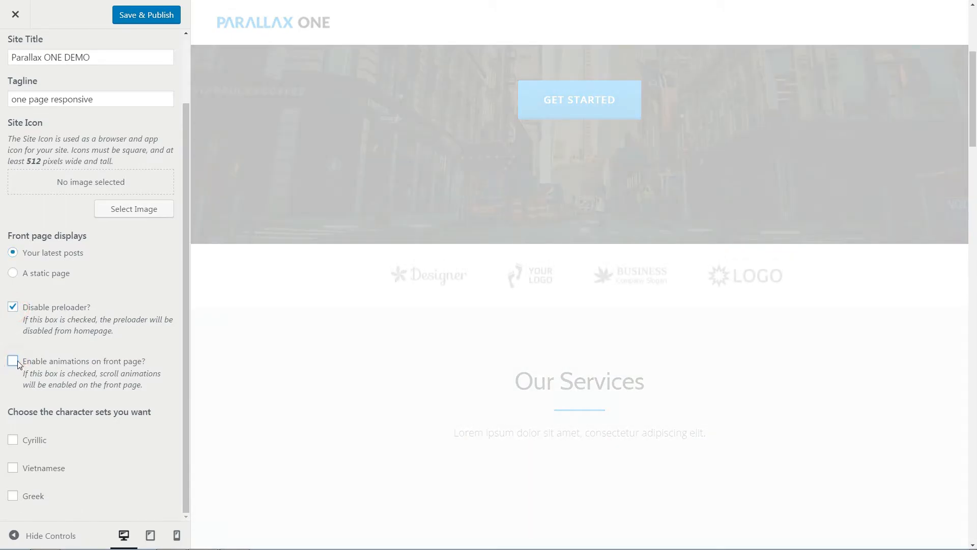
click(12, 360)
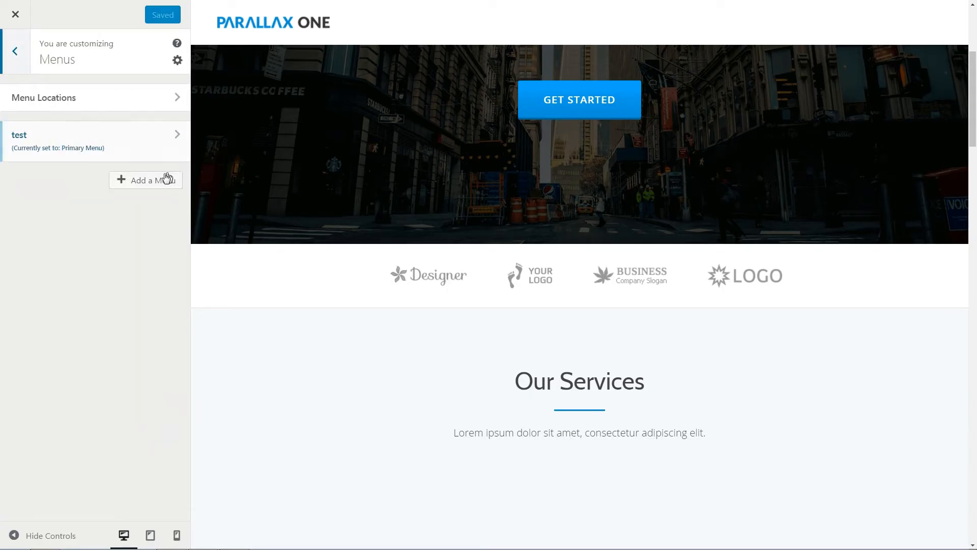
- Create menu 'main' with Home and test, assign it as Primary Menu, and publish
text(mai)
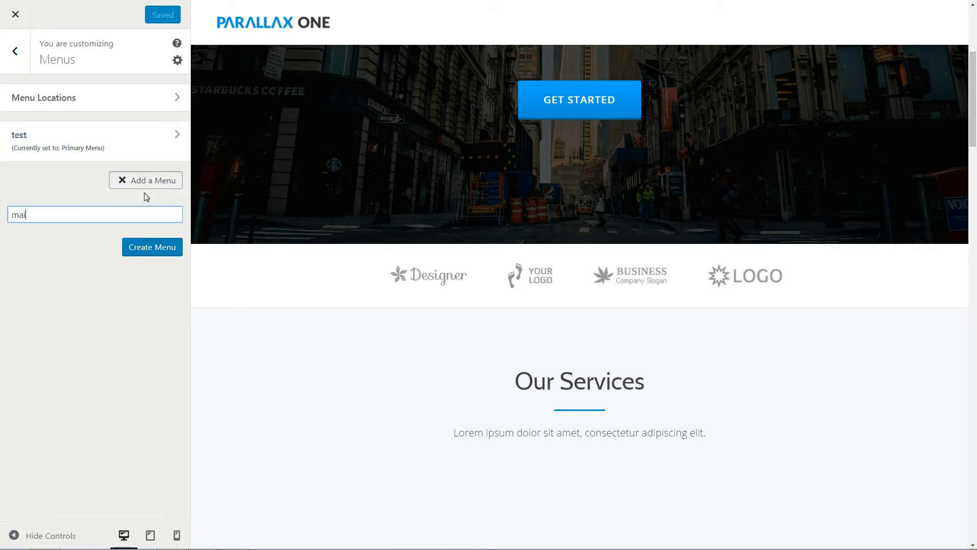
click(151, 246)
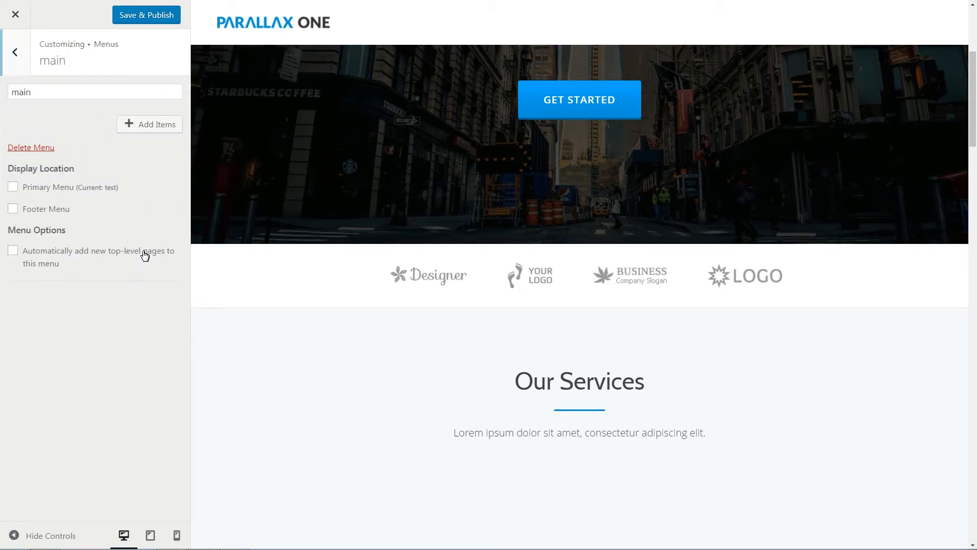
click(149, 124)
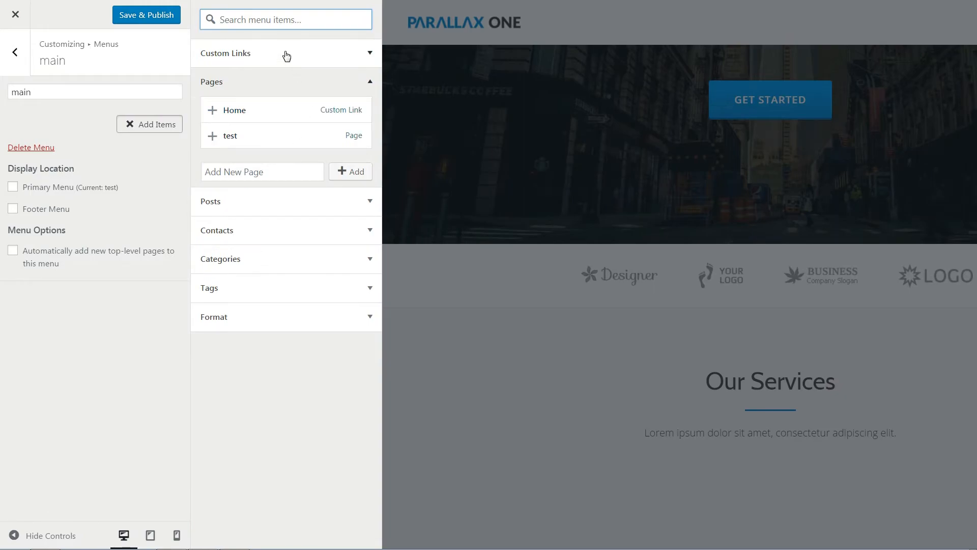
click(236, 110)
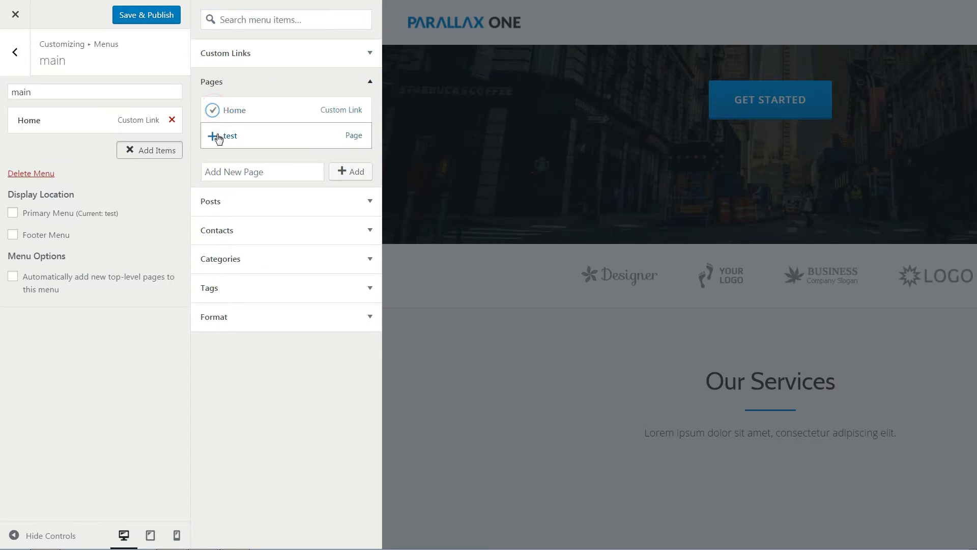
click(221, 135)
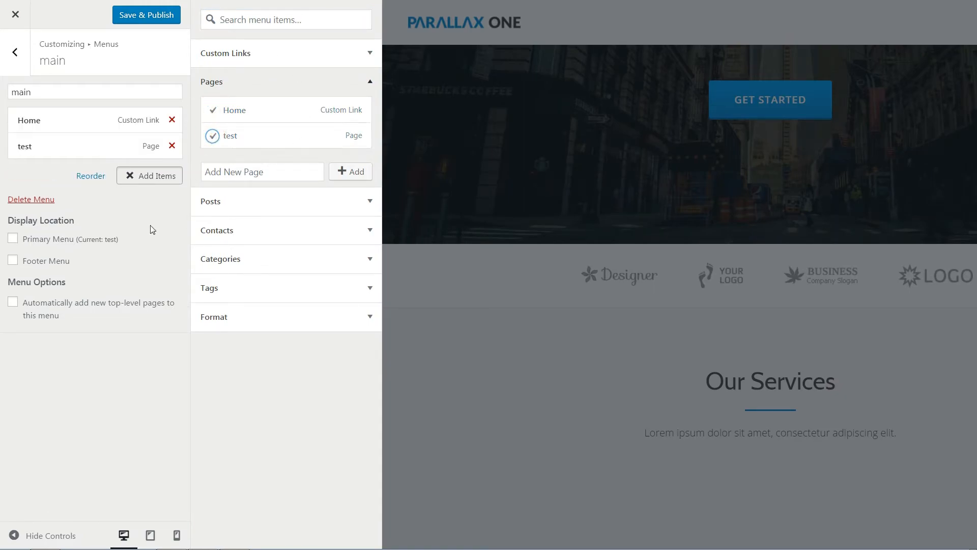
click(146, 15)
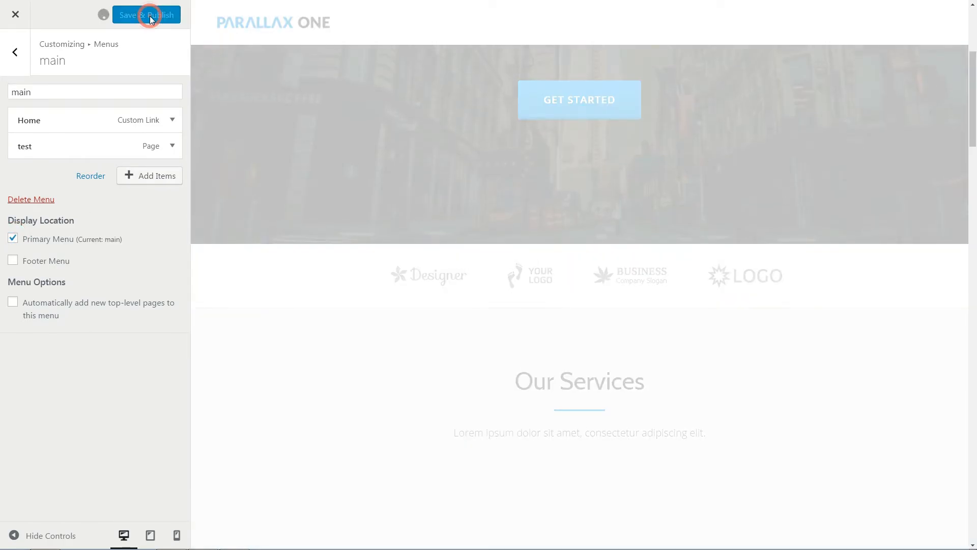
click(147, 14)
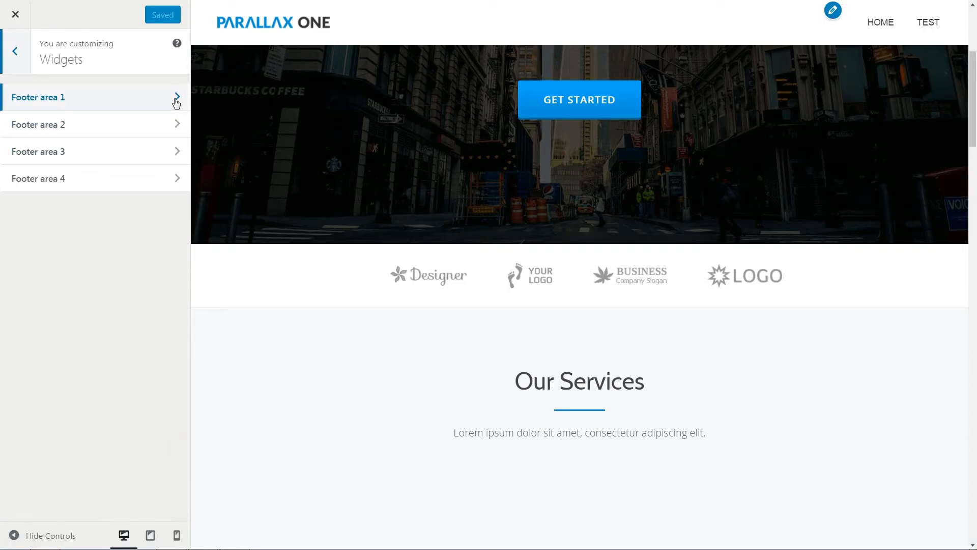
- Glance over the footer widget areas and Widgets screen, then go to the Dashboard home
scroll(down, 3)
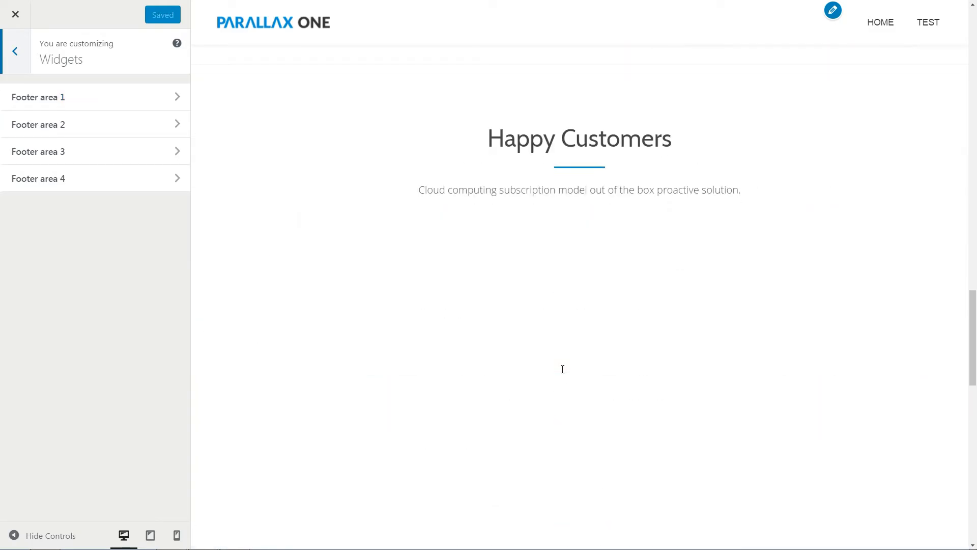
scroll(down, 3)
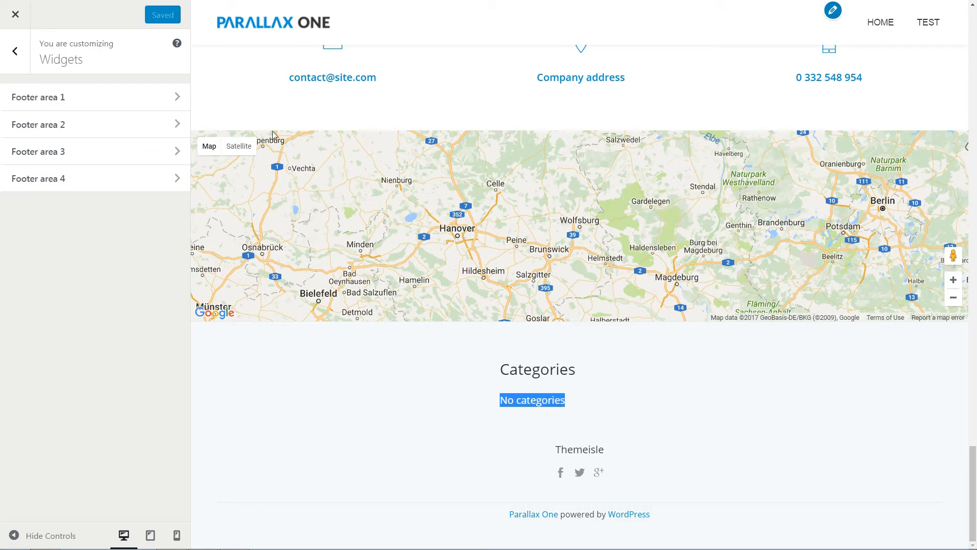
mouse_move(121, 114)
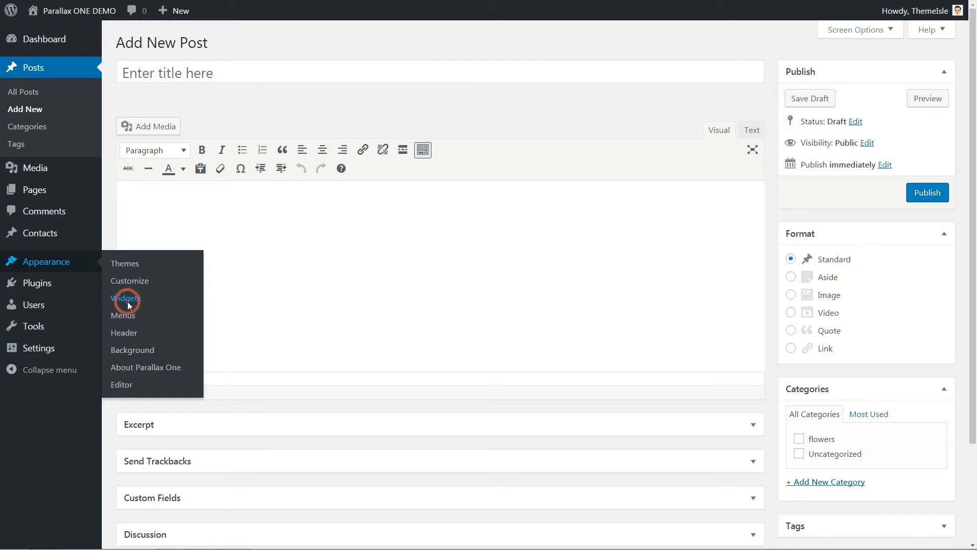
click(126, 298)
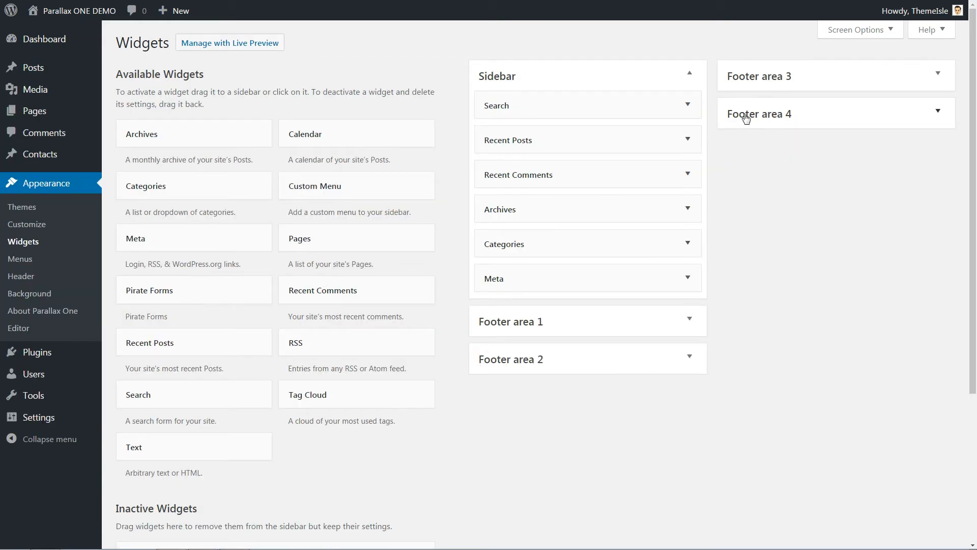
click(179, 10)
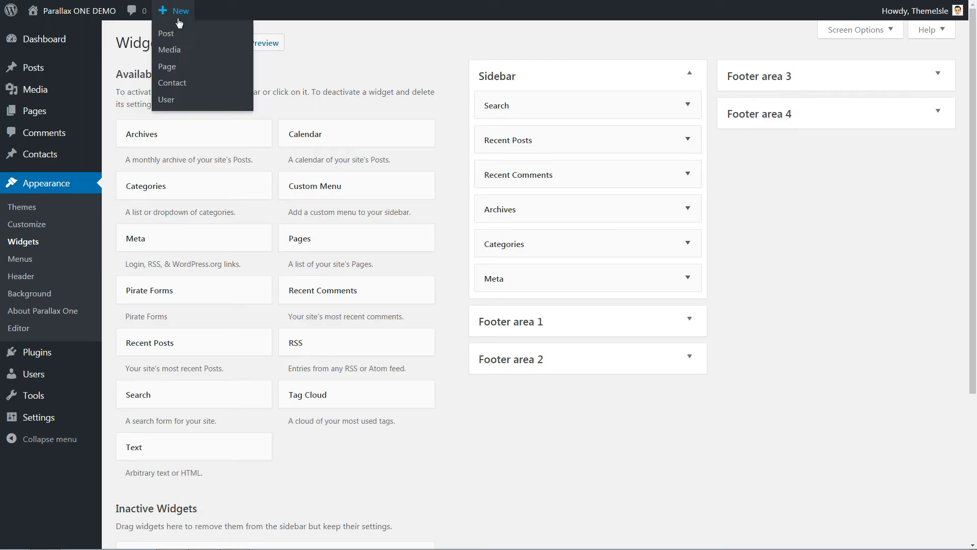
click(43, 39)
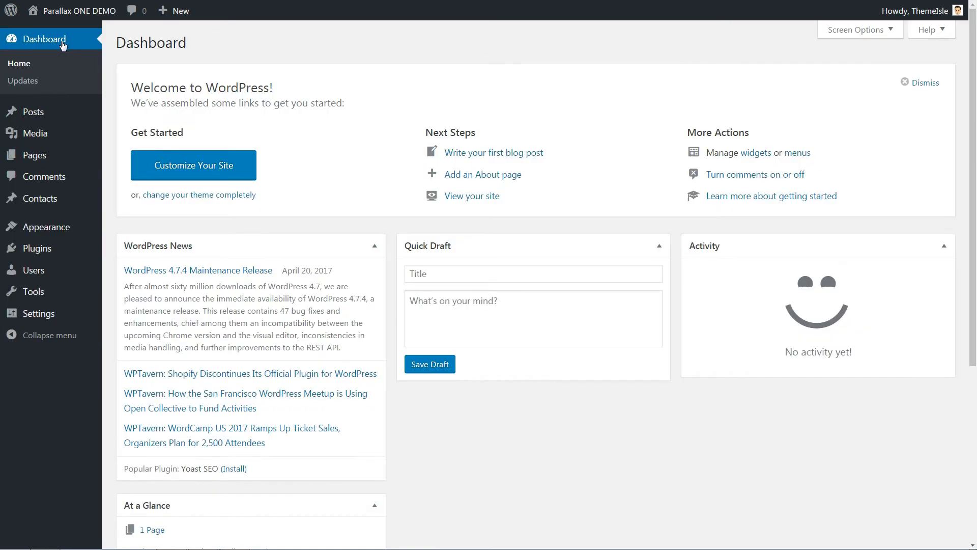
mouse_move(221, 88)
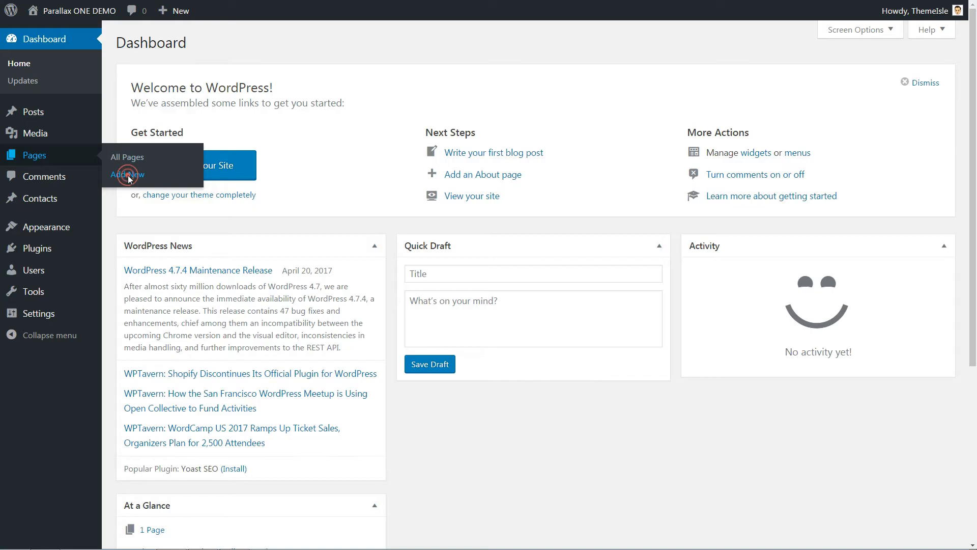
- Publish a new page titled Blog and update it to use the Full Width template
click(127, 175)
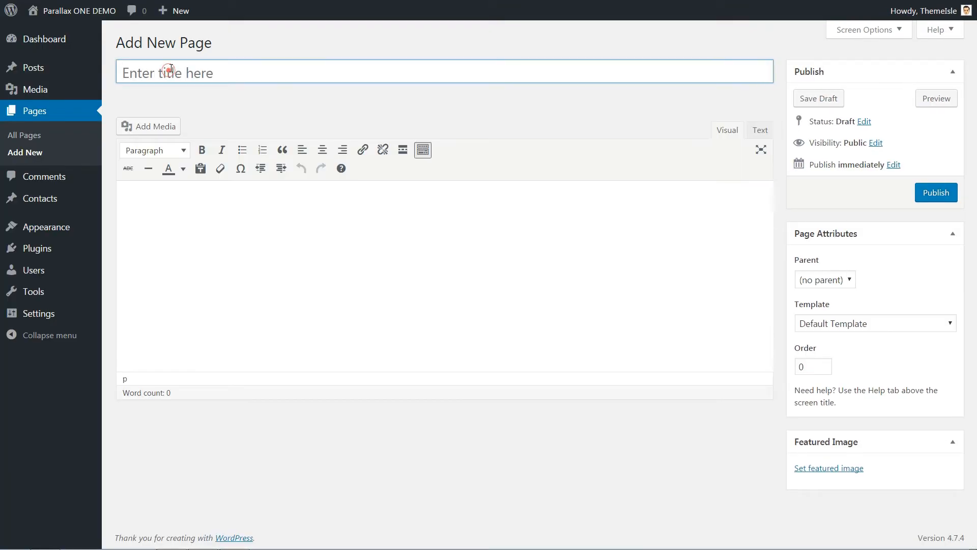
text(Blog)
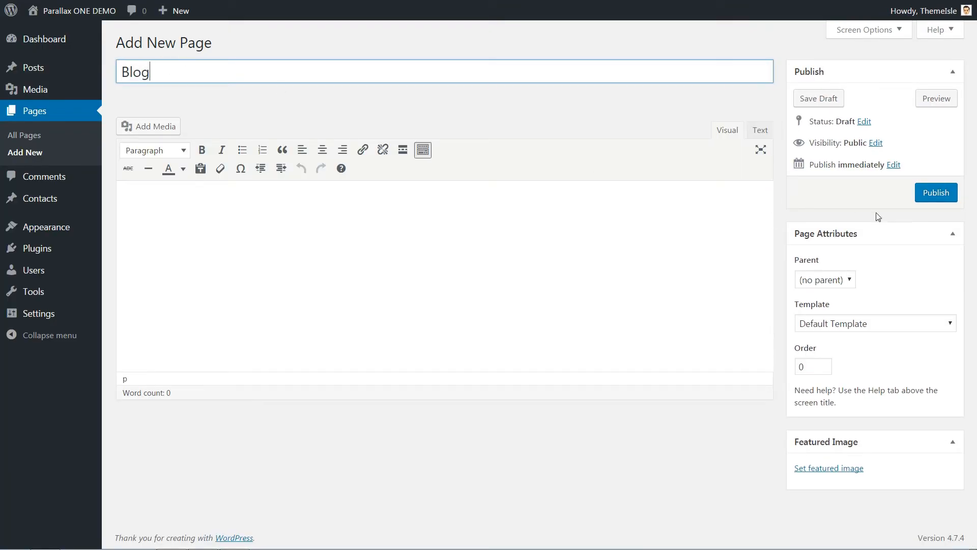
click(215, 198)
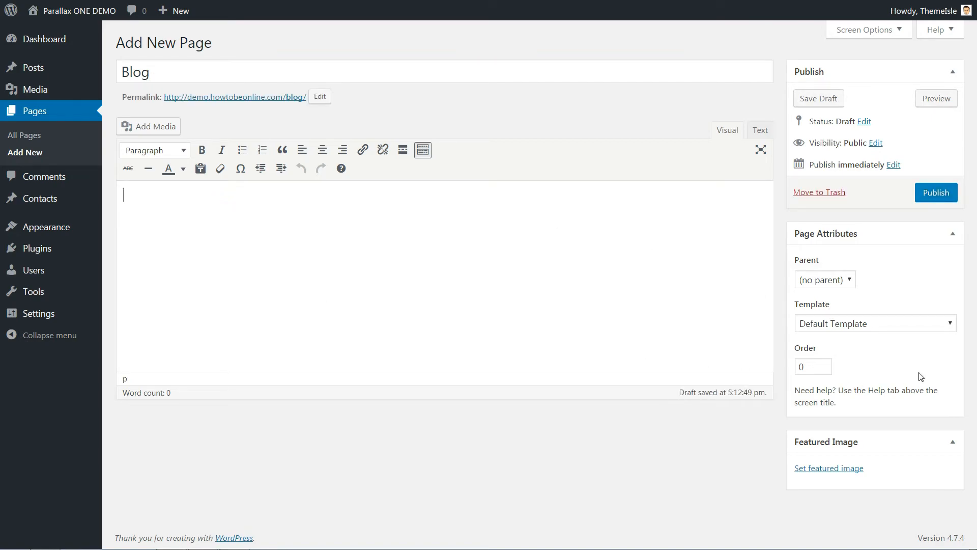
click(937, 192)
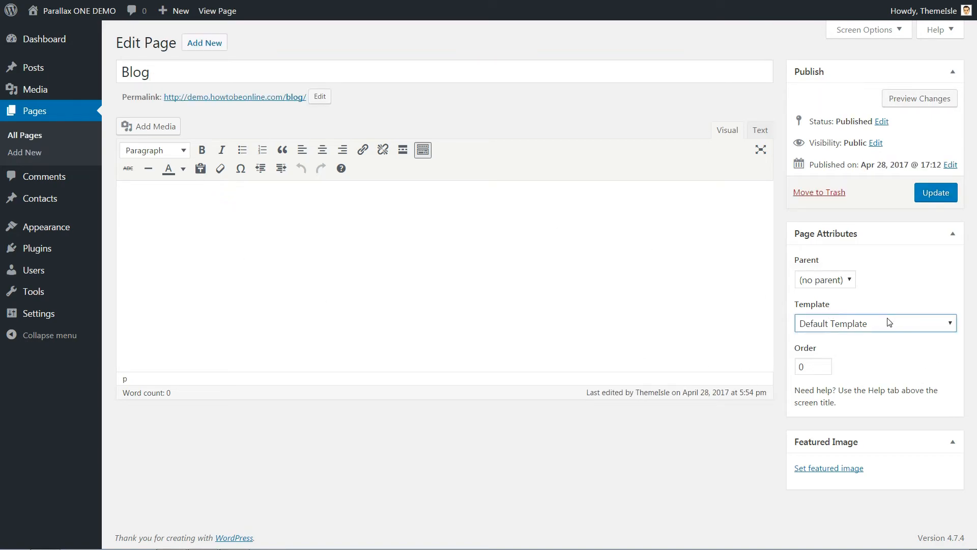
click(875, 322)
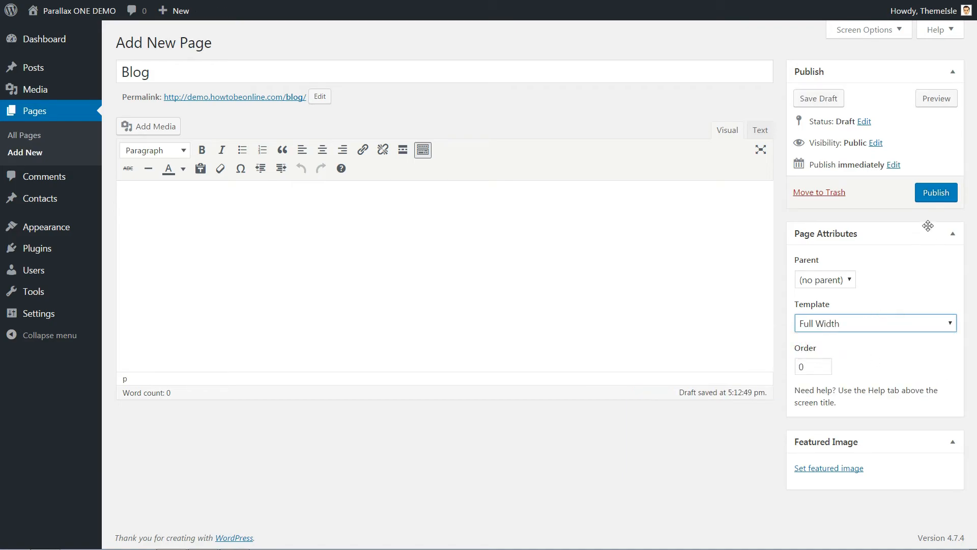
click(936, 192)
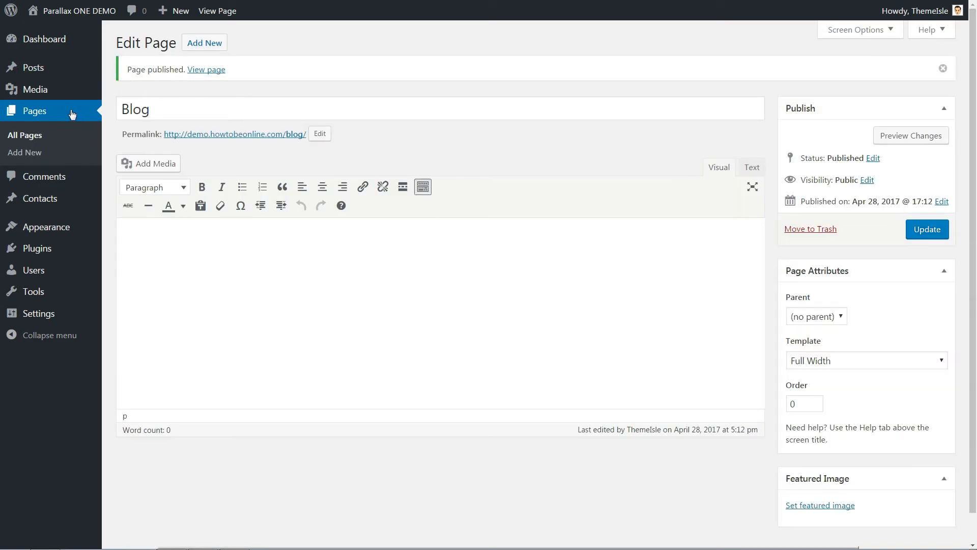
mouse_move(33, 67)
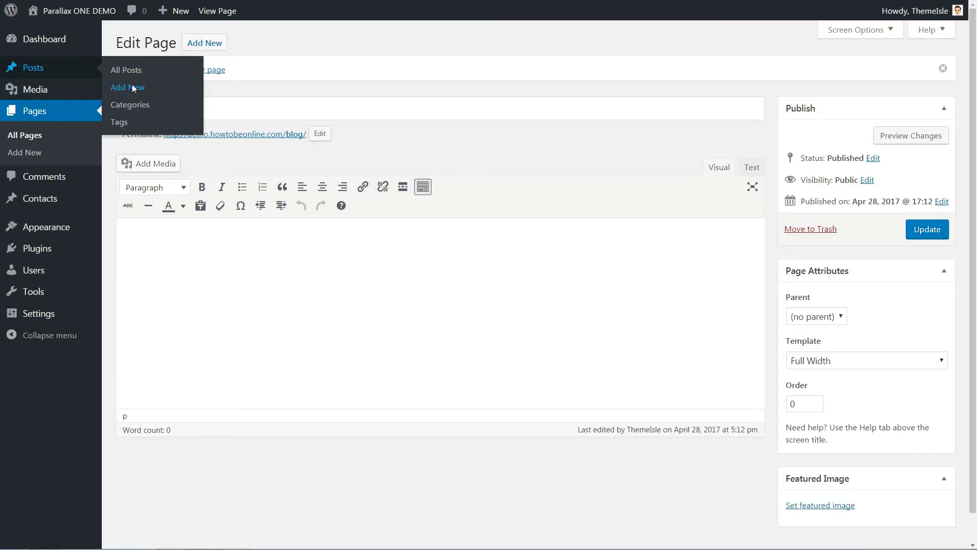
- Publish a new post titled Blog post with filler text in the flowers category
click(127, 88)
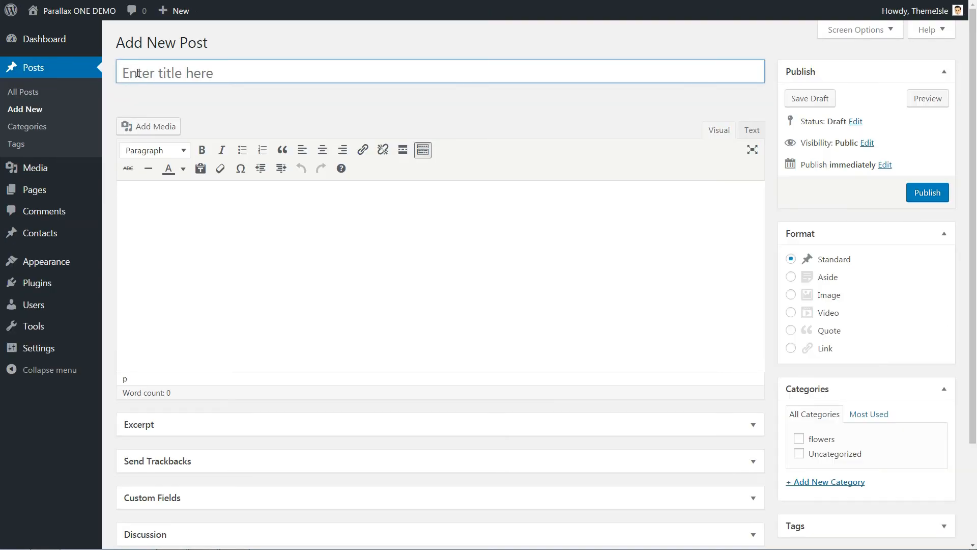
text(Blog post)
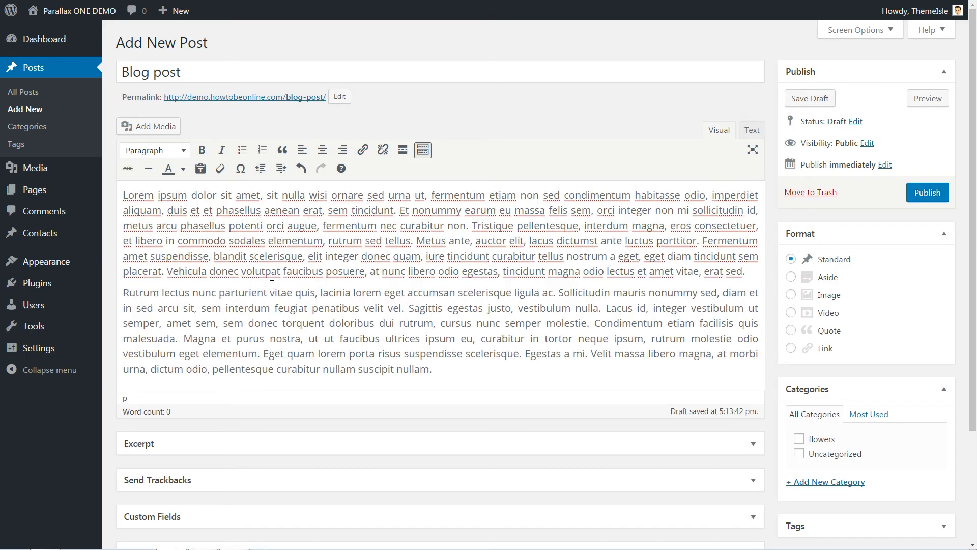
click(926, 192)
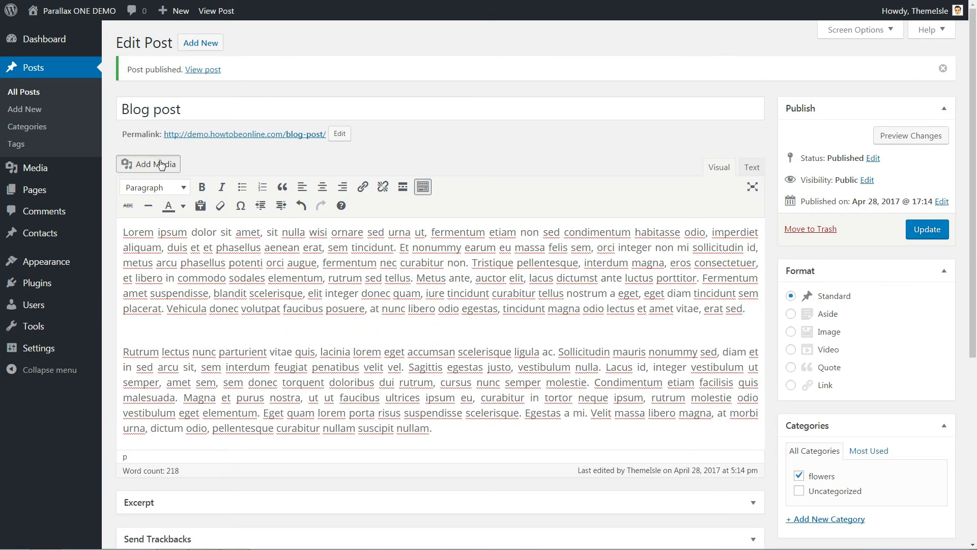
- Insert the flower photo into the post, set it as featured image, and update
click(148, 164)
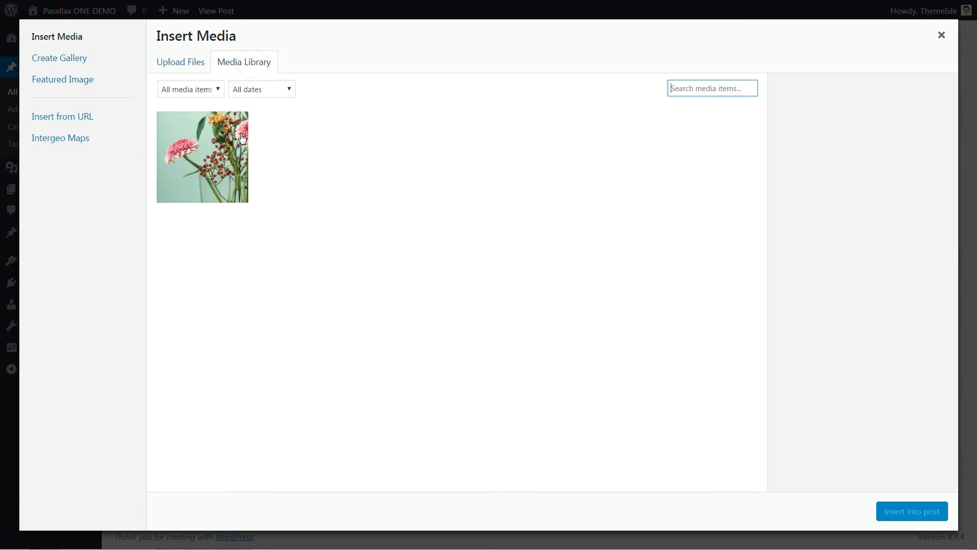
click(912, 511)
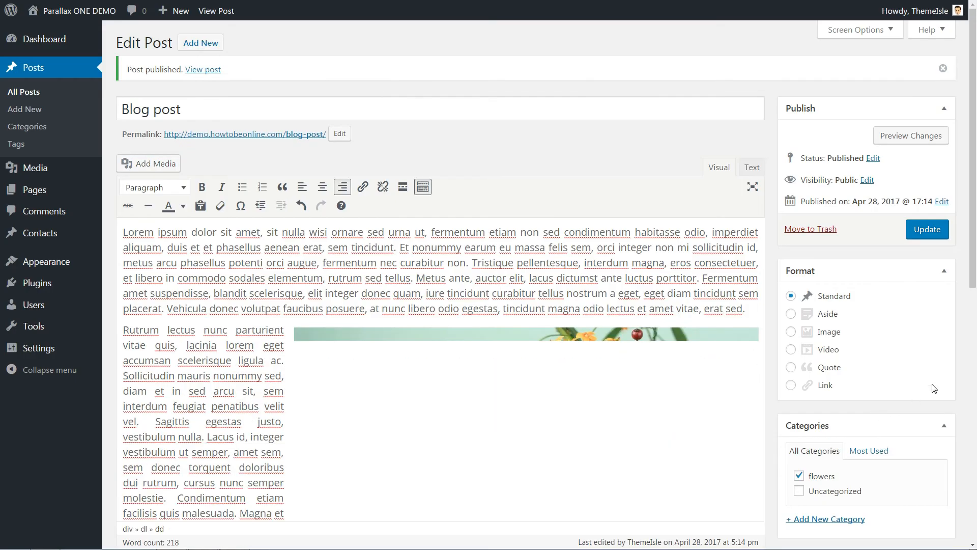
scroll(down, 3)
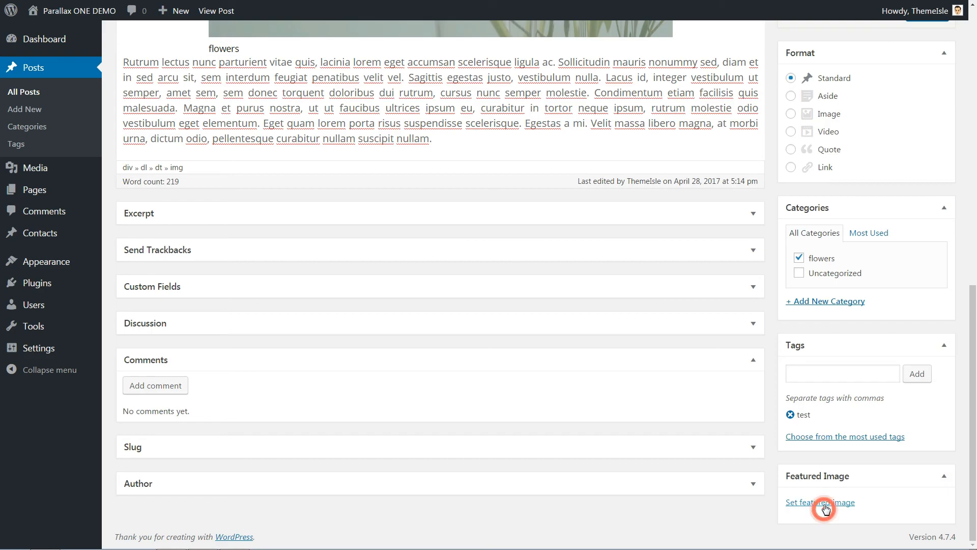
click(821, 503)
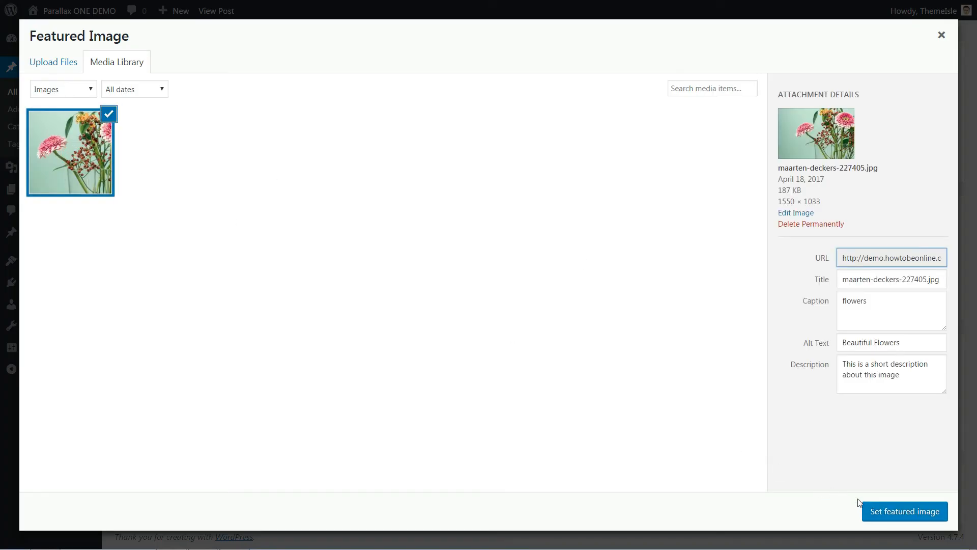
click(905, 512)
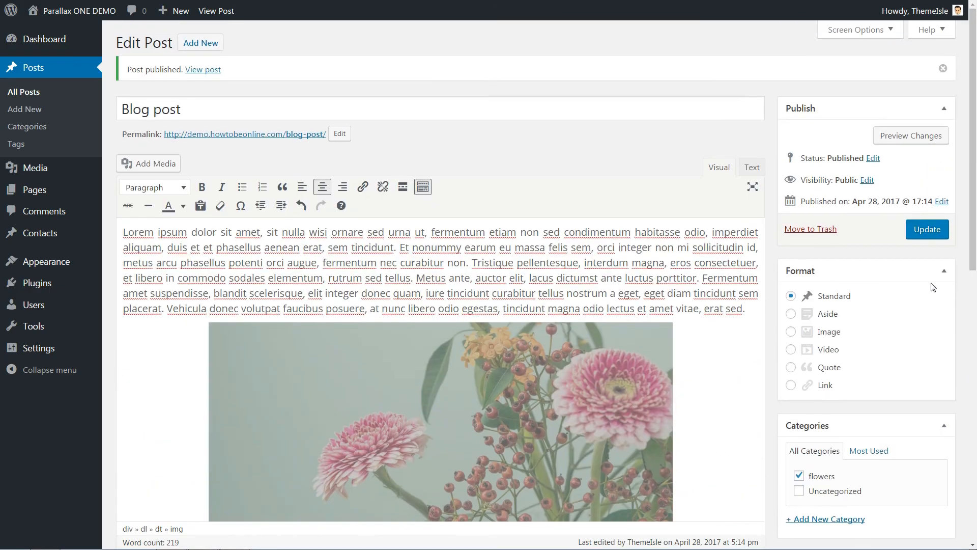
click(927, 229)
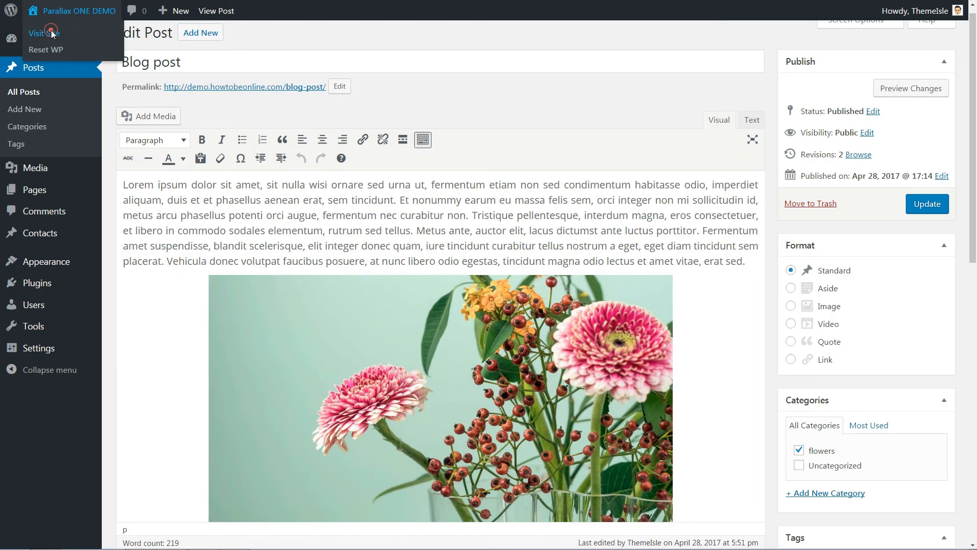
- Visit the live site front page, whose header menu now lists Home and Blog
click(36, 32)
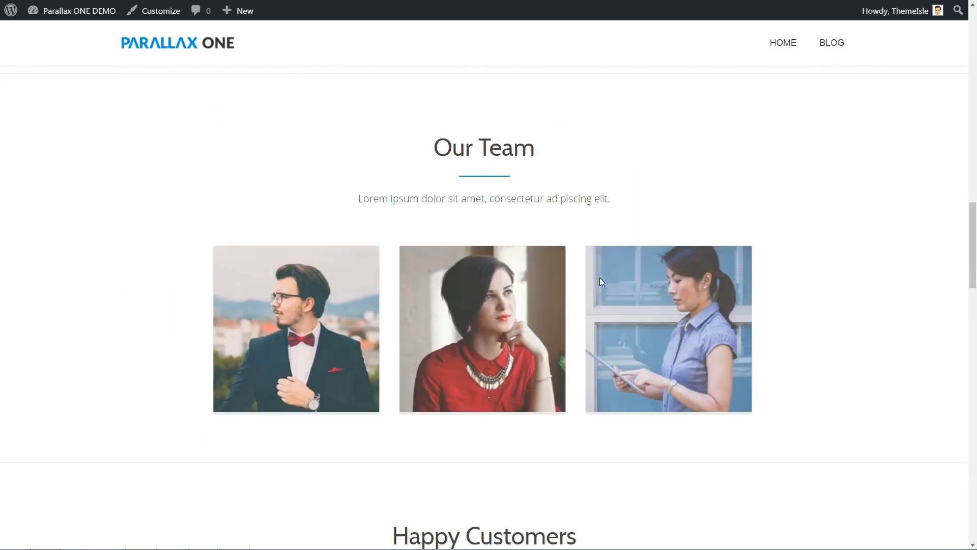